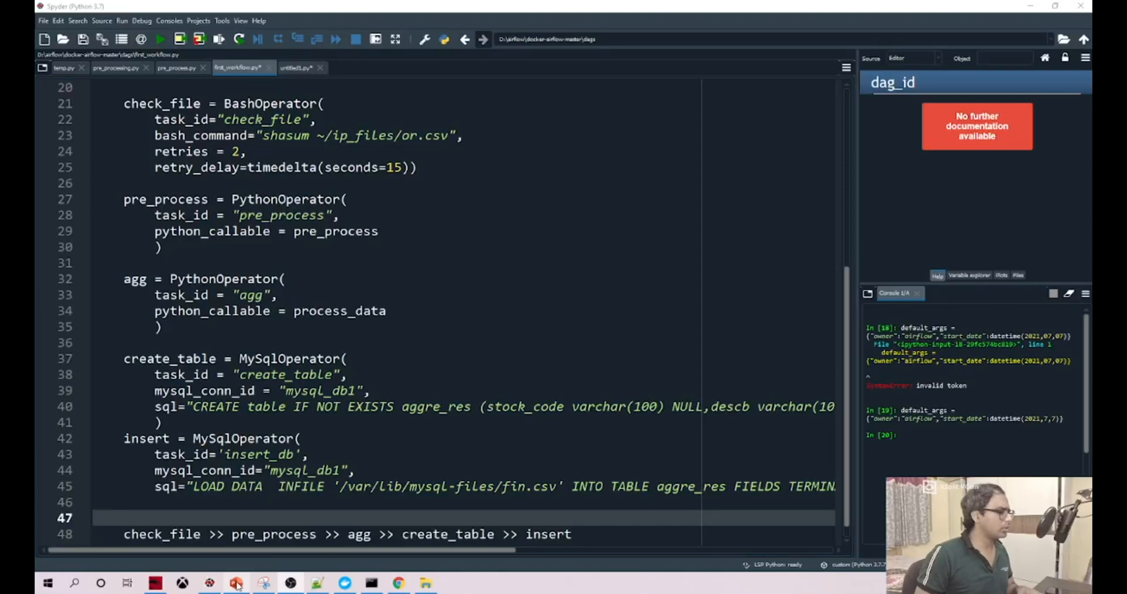
Step: Glance at the use-case pipeline slide and the docker-compose file, then return to the DAG code
left_click(236, 582)
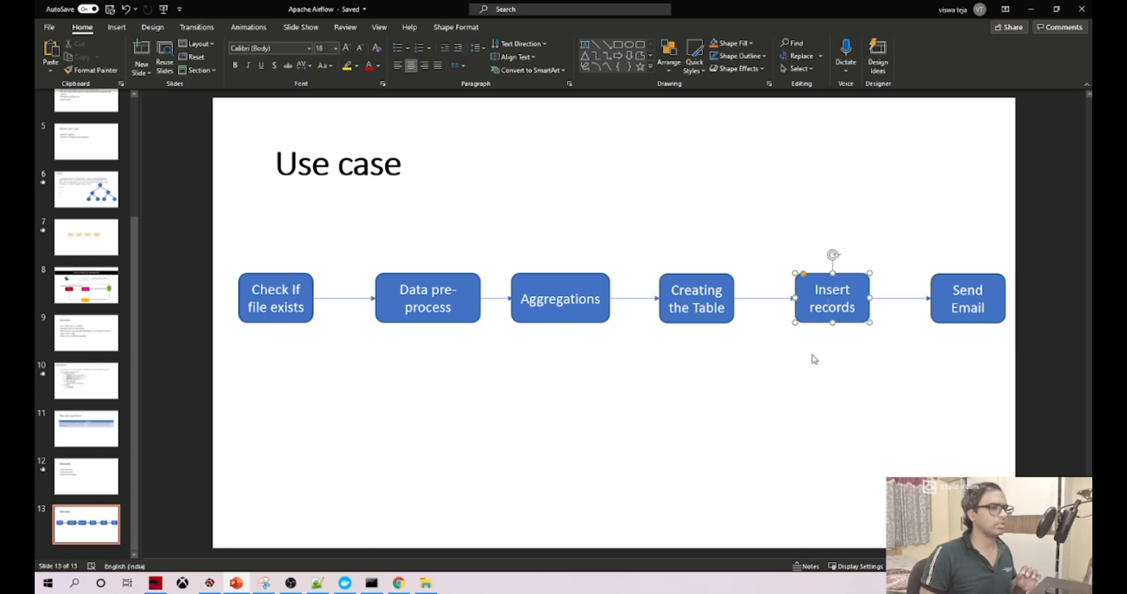
mouse_move(309, 586)
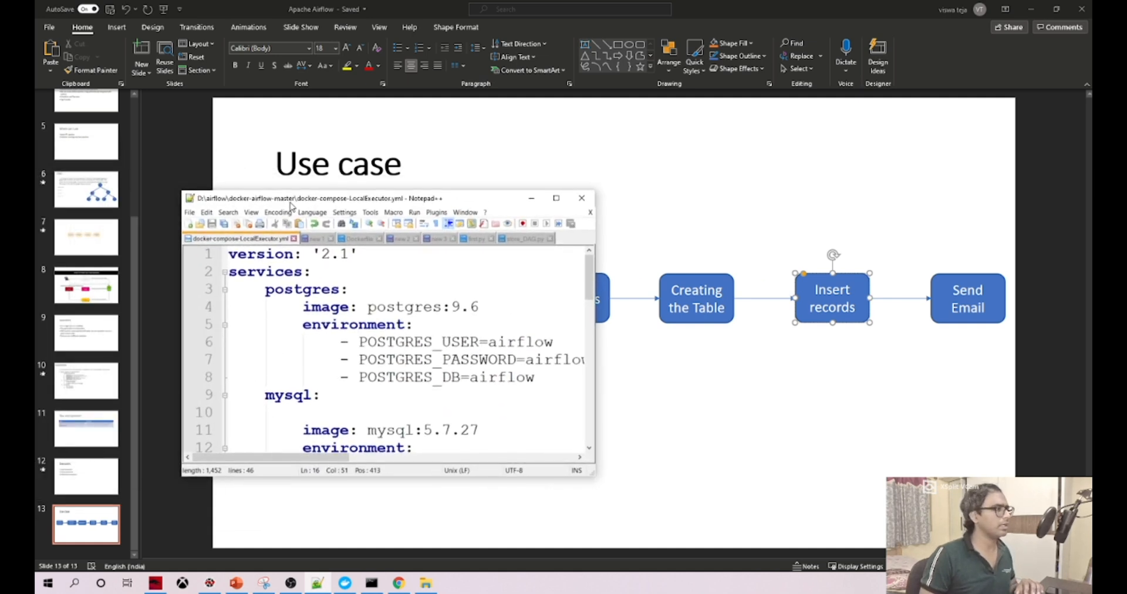
left_click(555, 197)
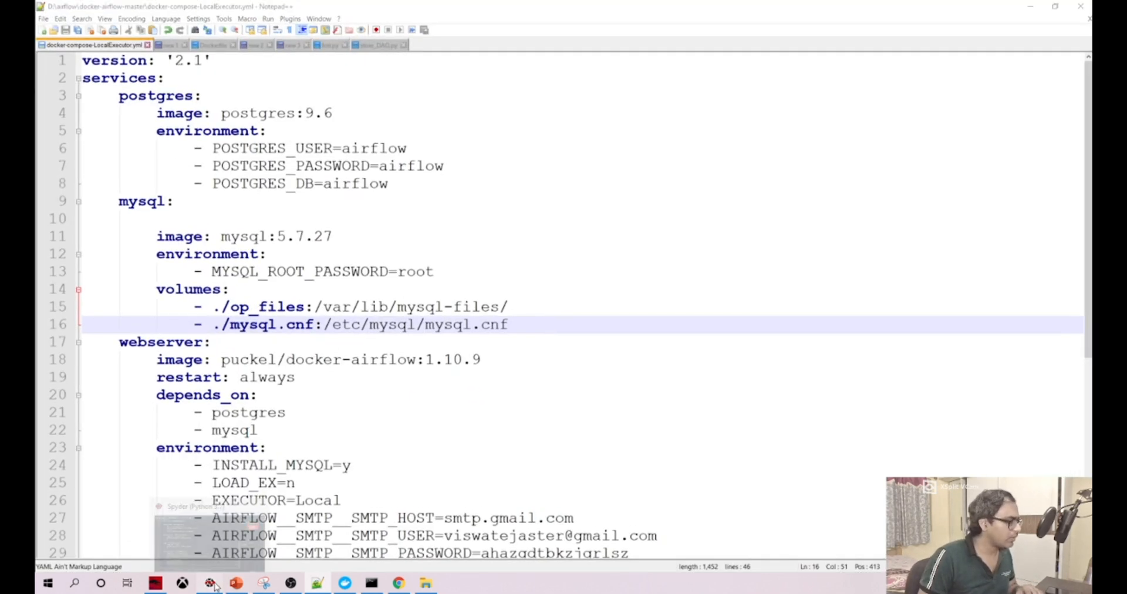
left_click(209, 583)
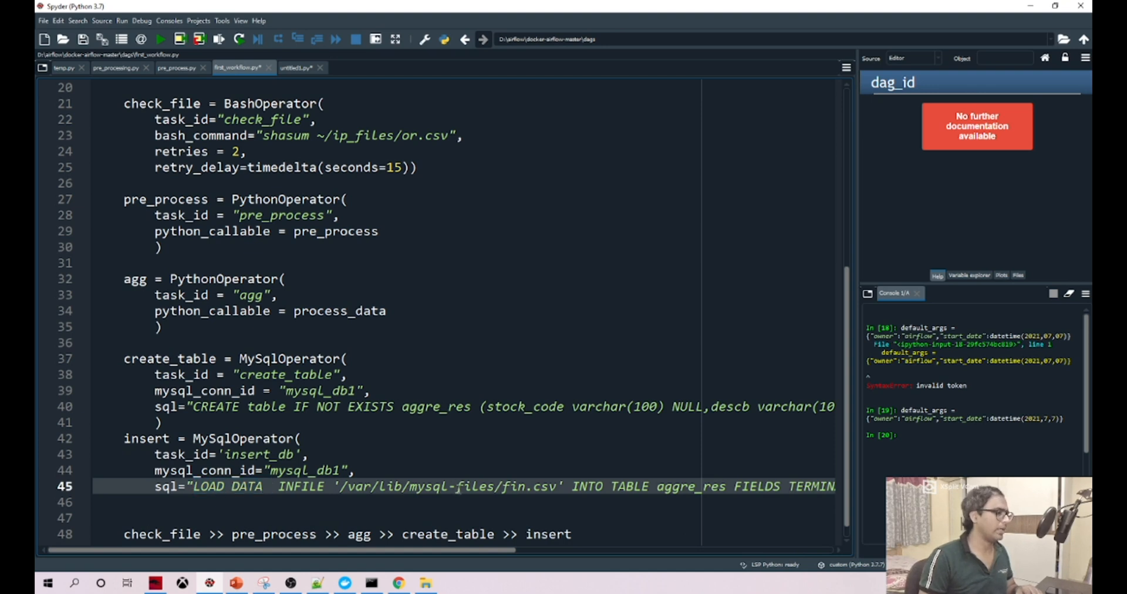
Step: Read the insert task's LOAD DATA query along line 45 and mark its IGNORE 1 ROWS clause
double_click(511, 486)
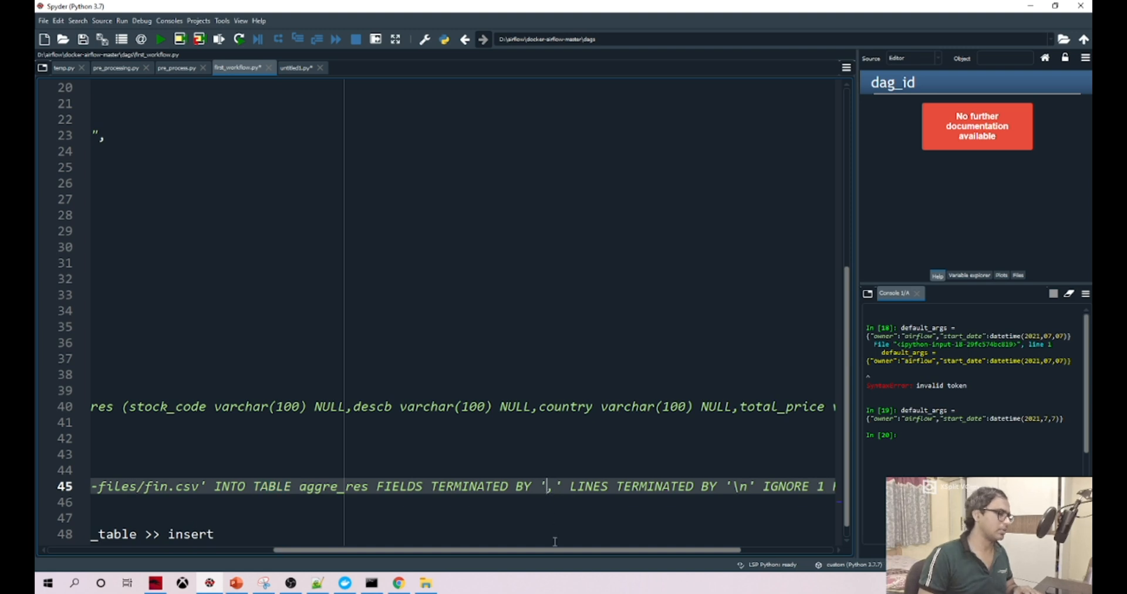
scroll("right", 3)
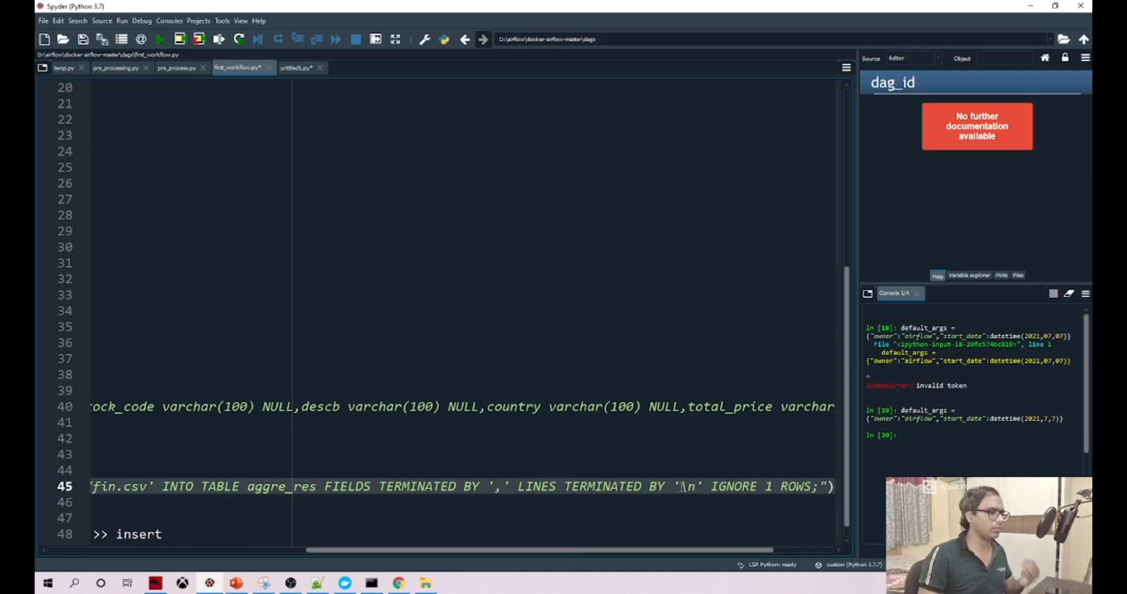
double_click(730, 486)
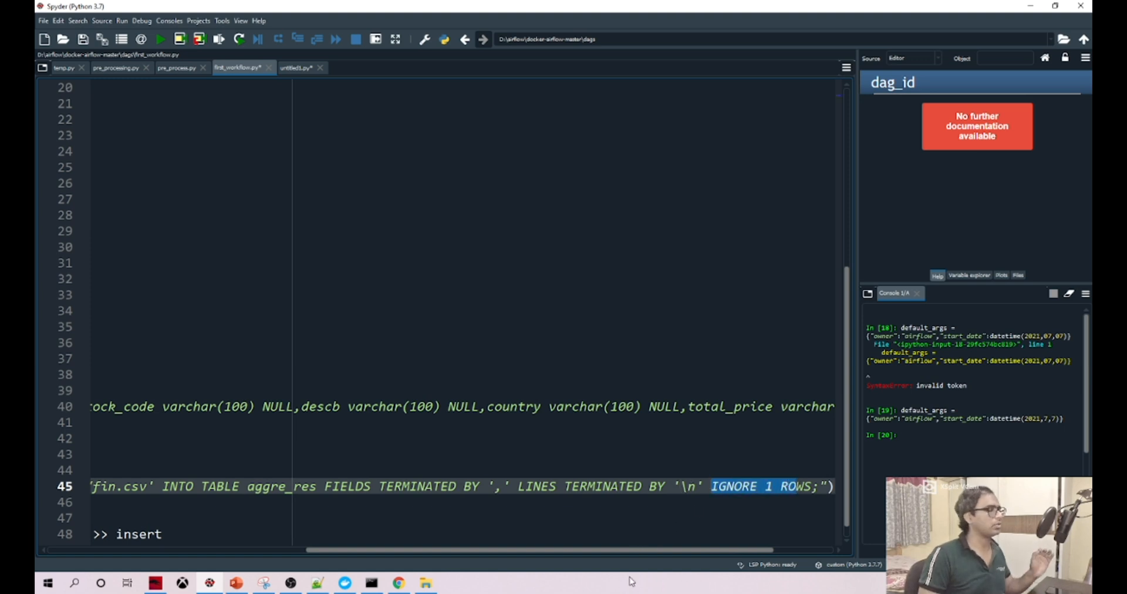
mouse_move(608, 563)
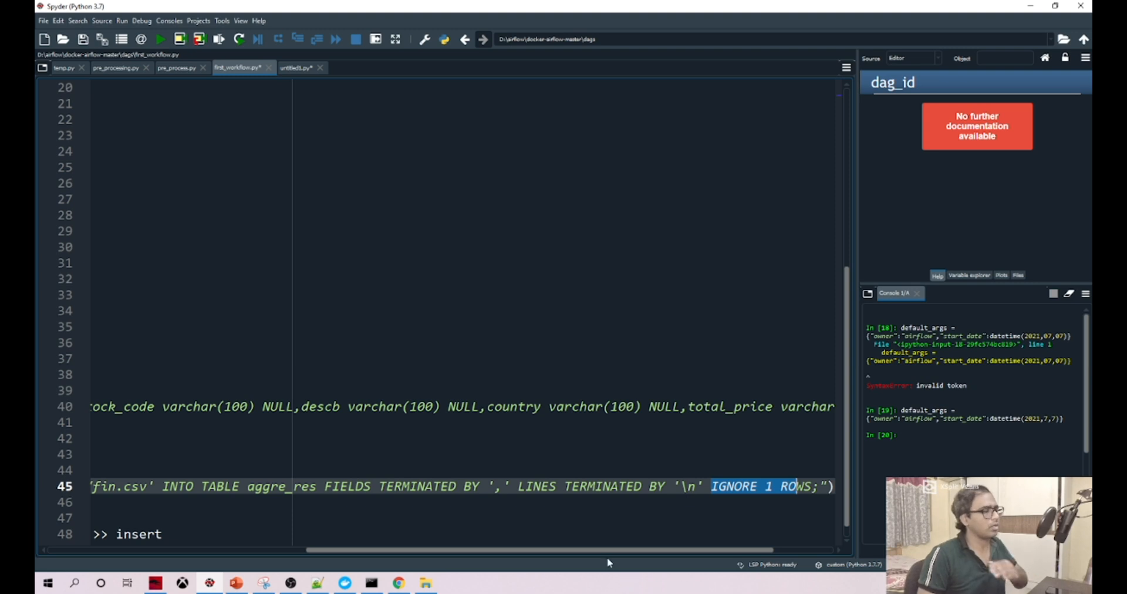
scroll("left", 3)
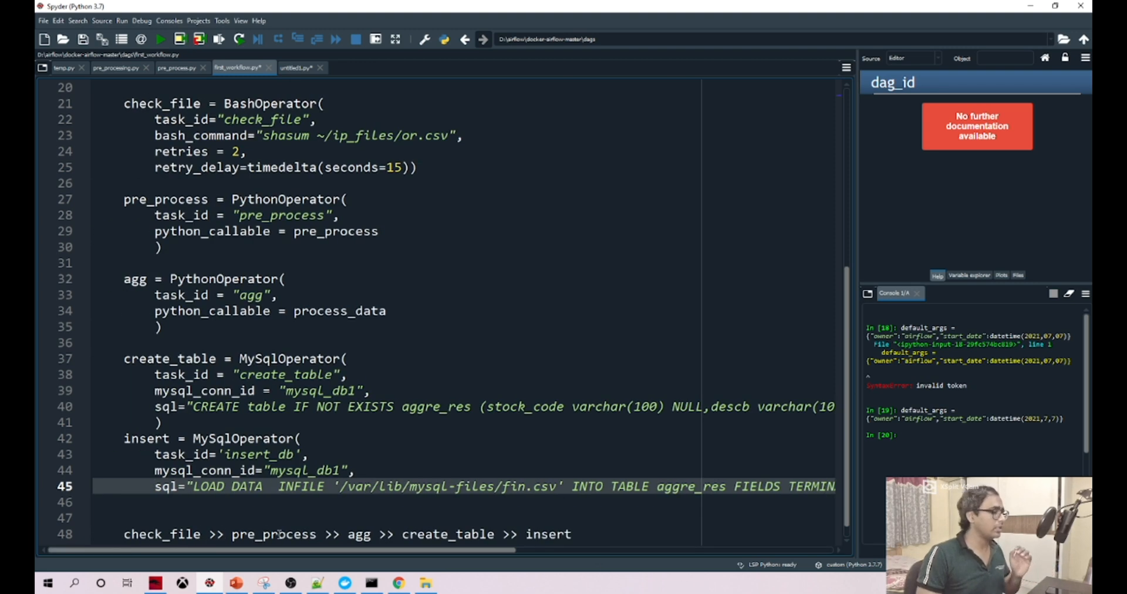
mouse_move(317, 582)
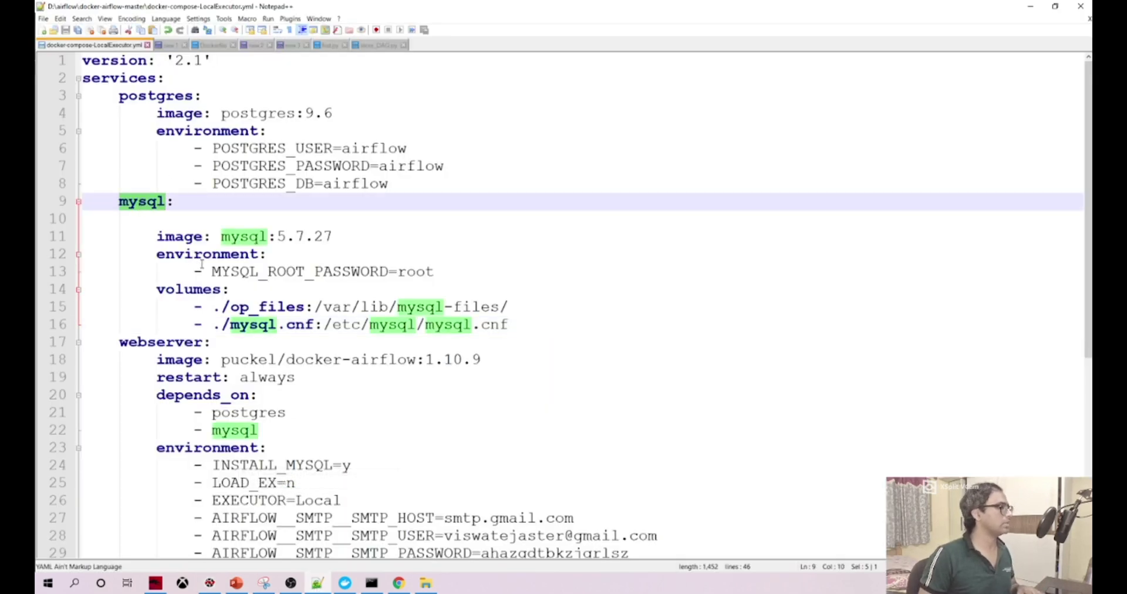
left_click(345, 236)
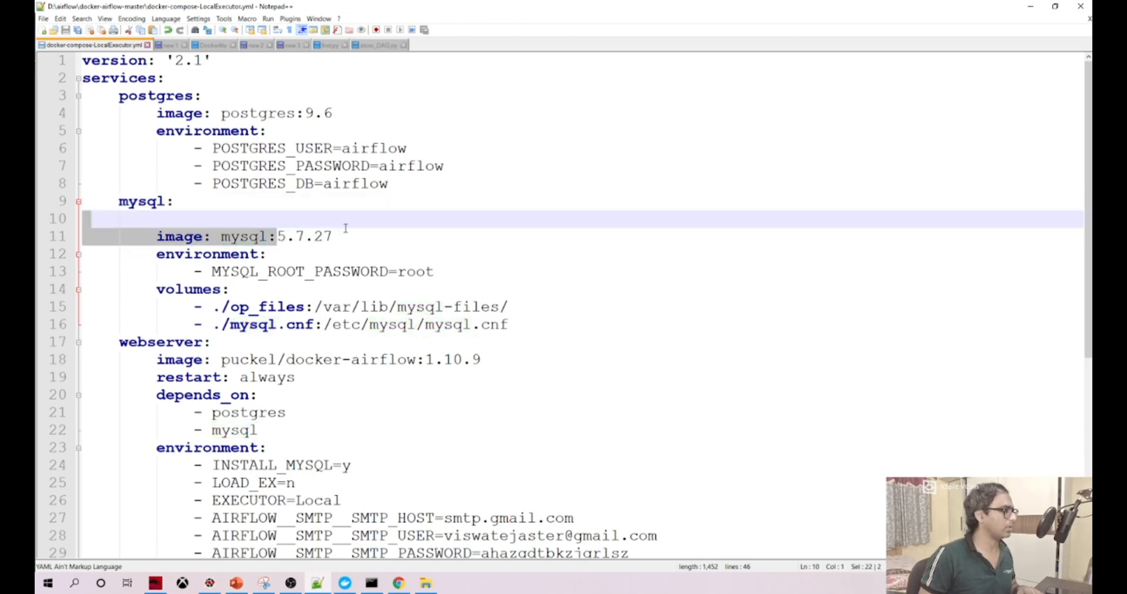
left_click(403, 271)
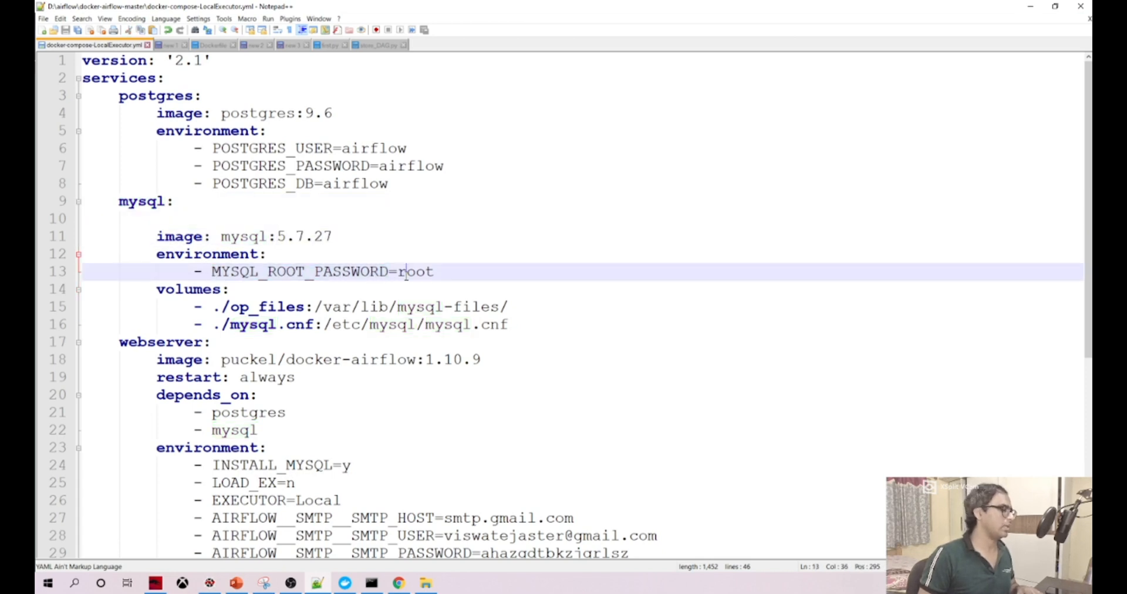
double_click(414, 272)
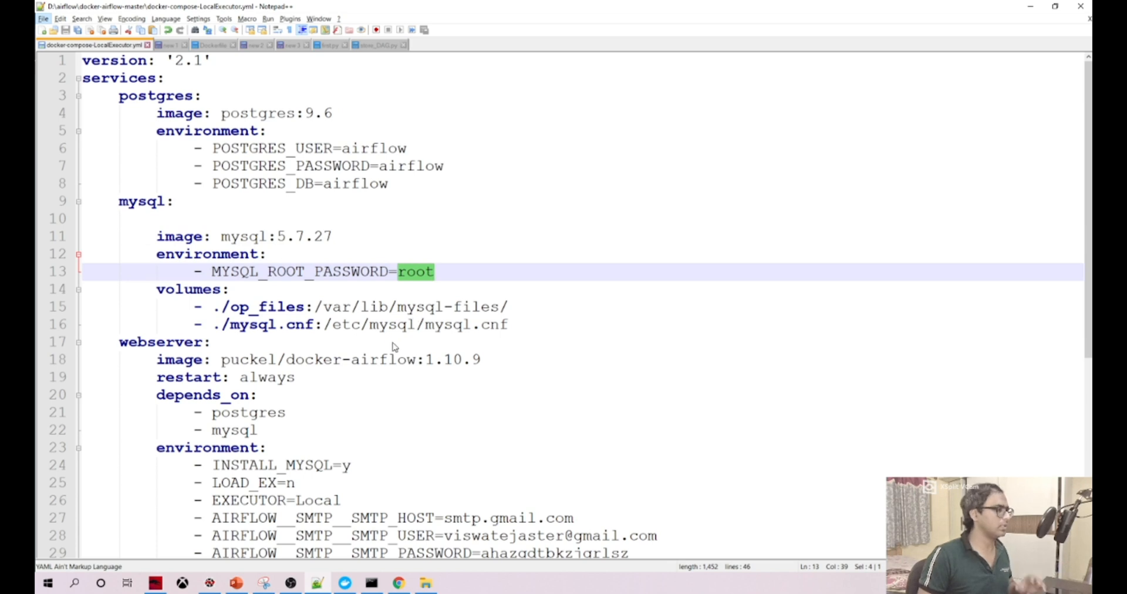
double_click(267, 307)
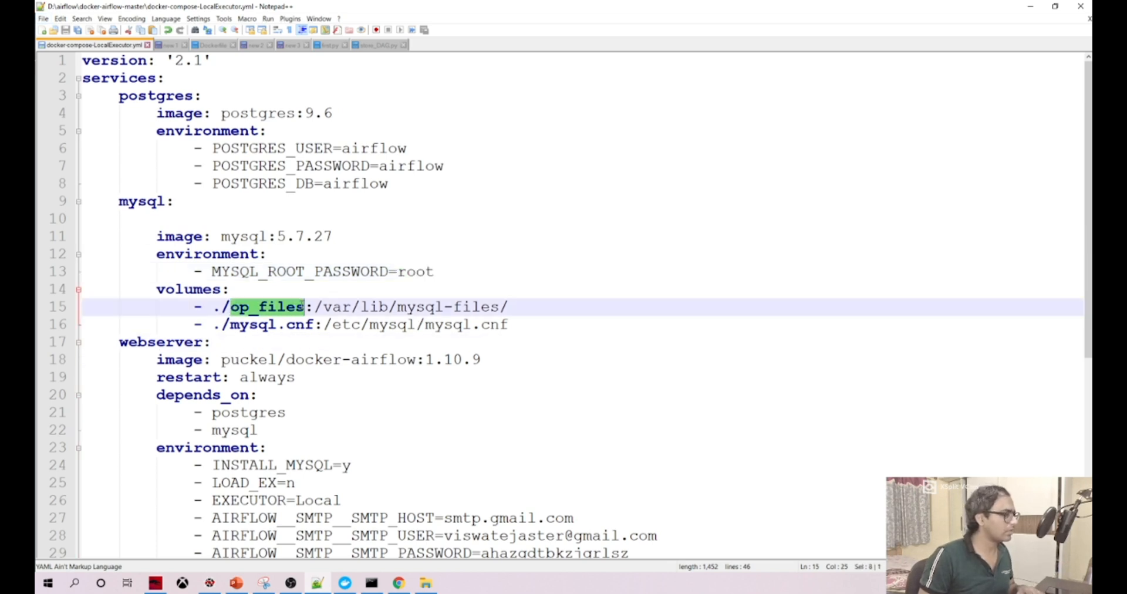
mouse_move(425, 582)
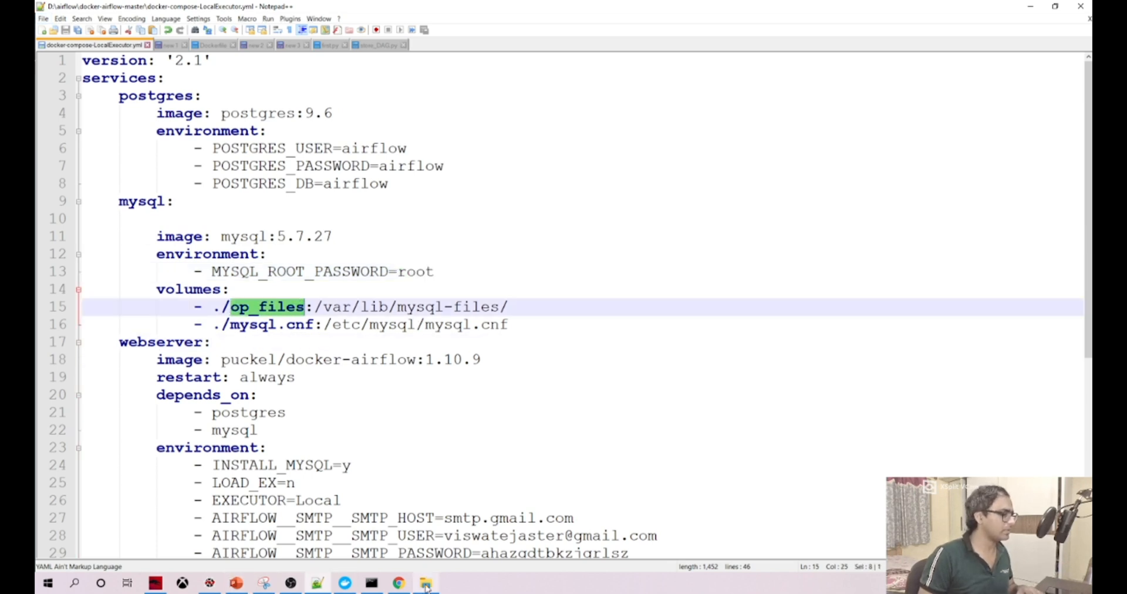
Step: Browse airflow > docker-airflow-master > op_files to confirm the fin file, then minimise File Explorer
left_click(425, 583)
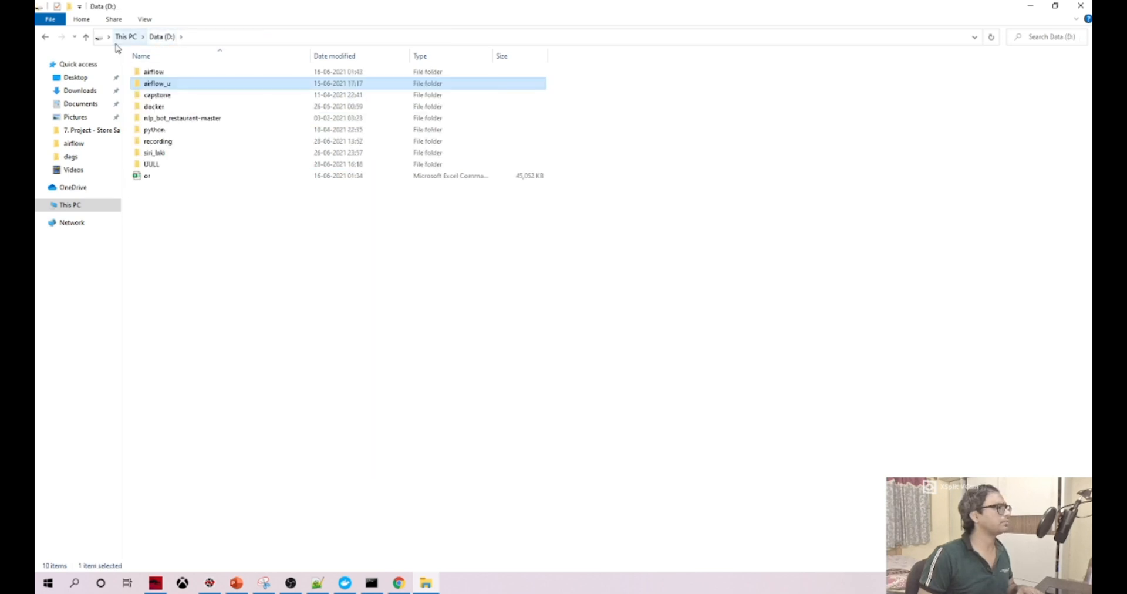
double_click(153, 72)
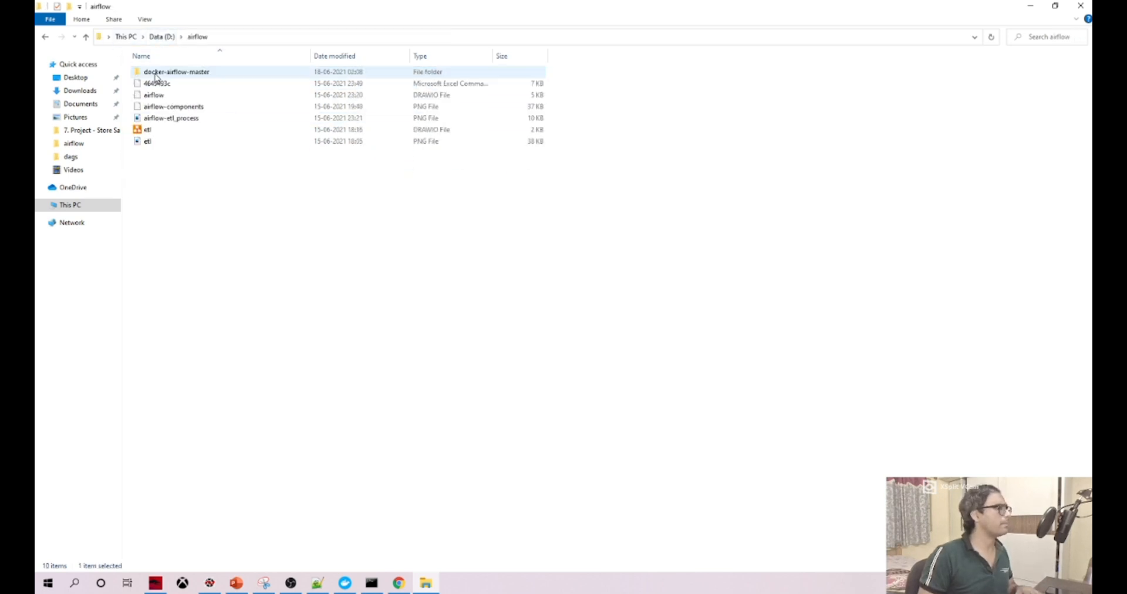
double_click(176, 72)
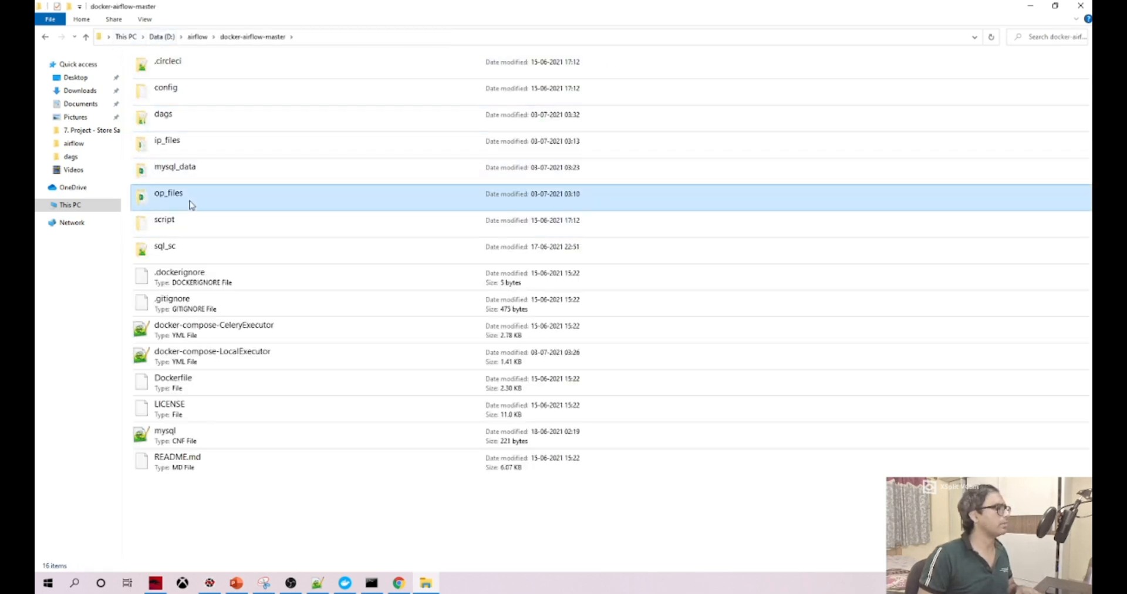
double_click(168, 192)
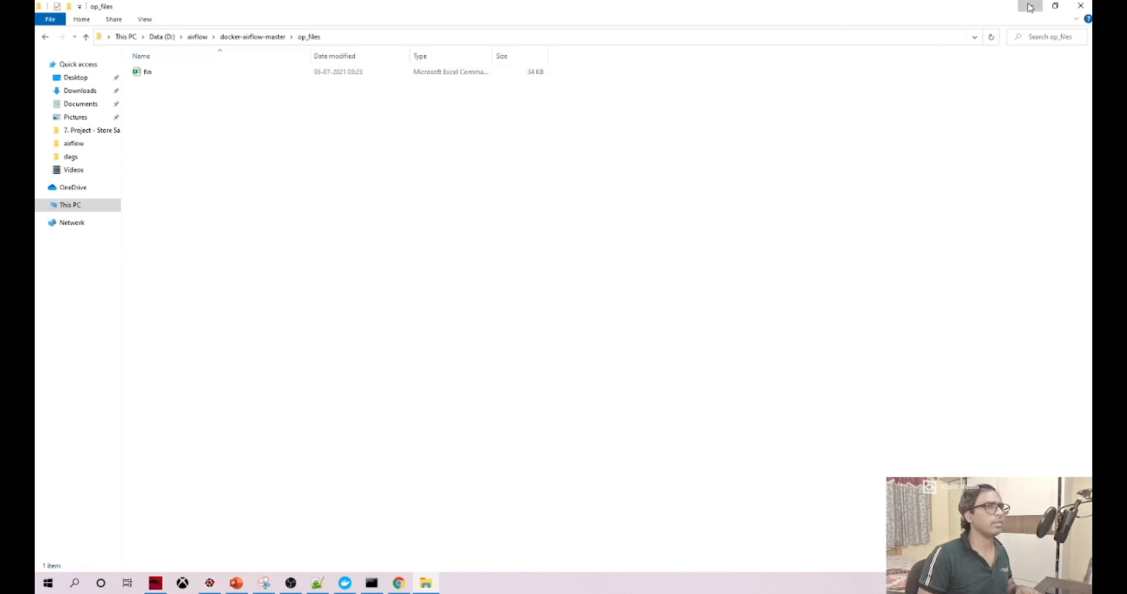
left_click(317, 584)
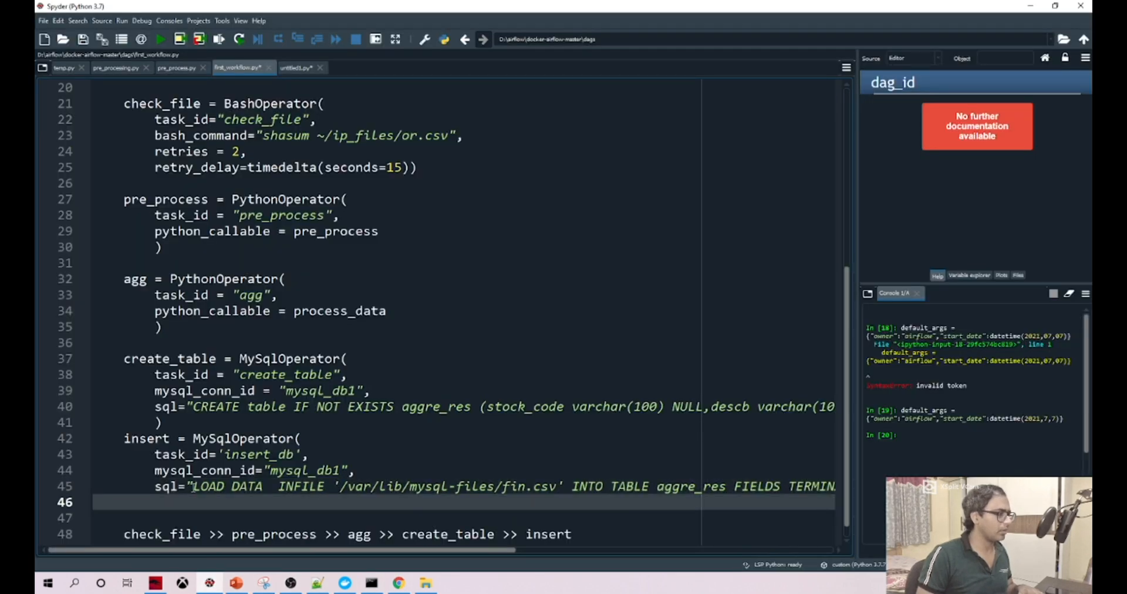
Step: List the contents of /var in the container shell
left_click(549, 487)
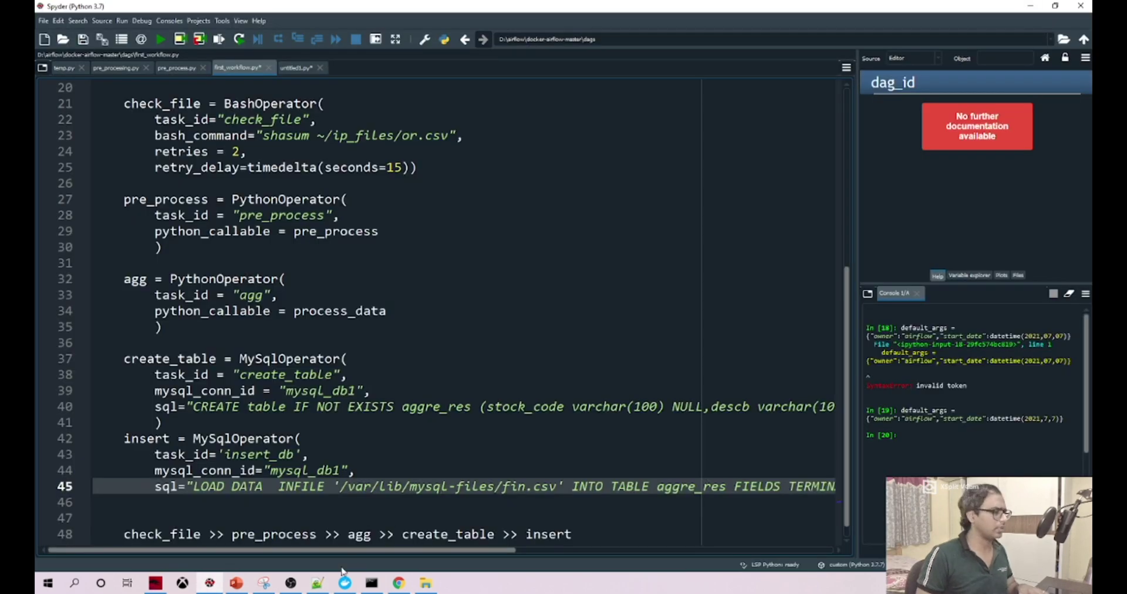
left_click(344, 584)
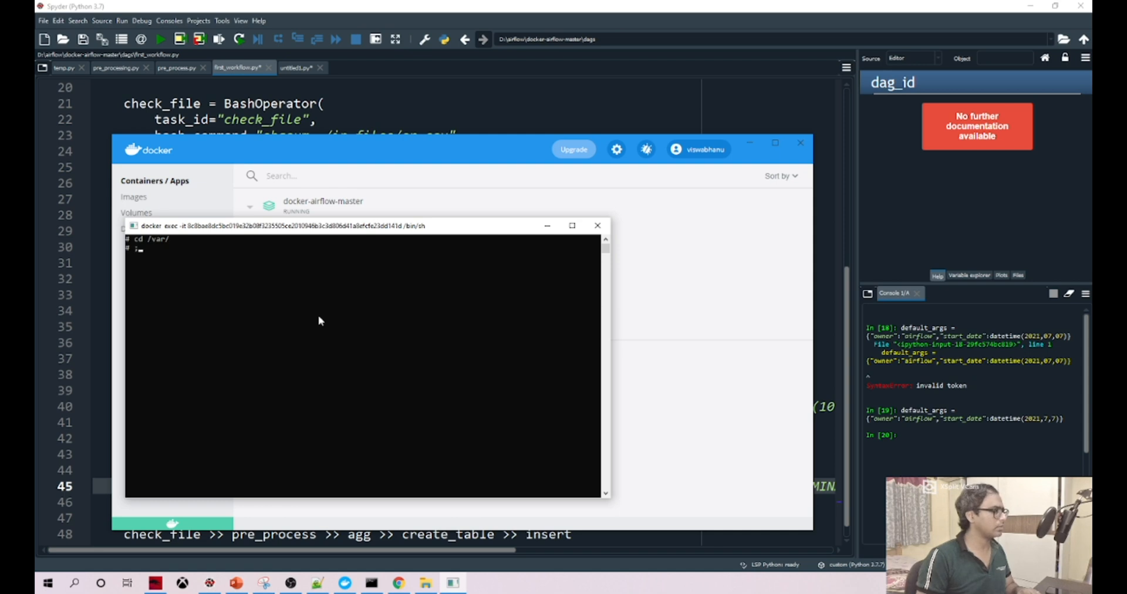
key("Return")
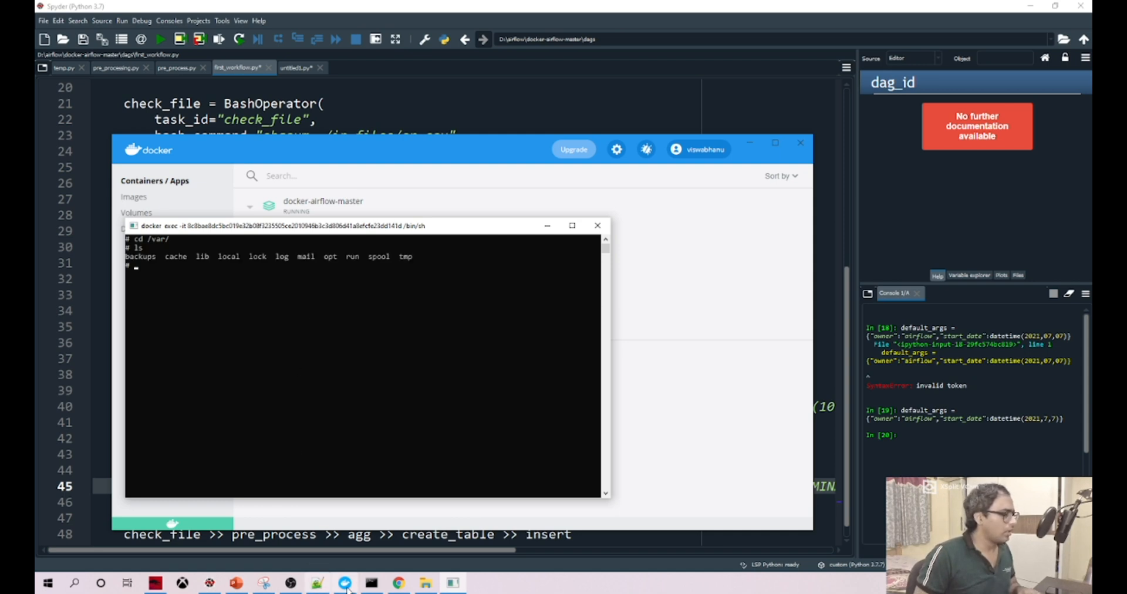
left_click(317, 582)
type("cd lib")
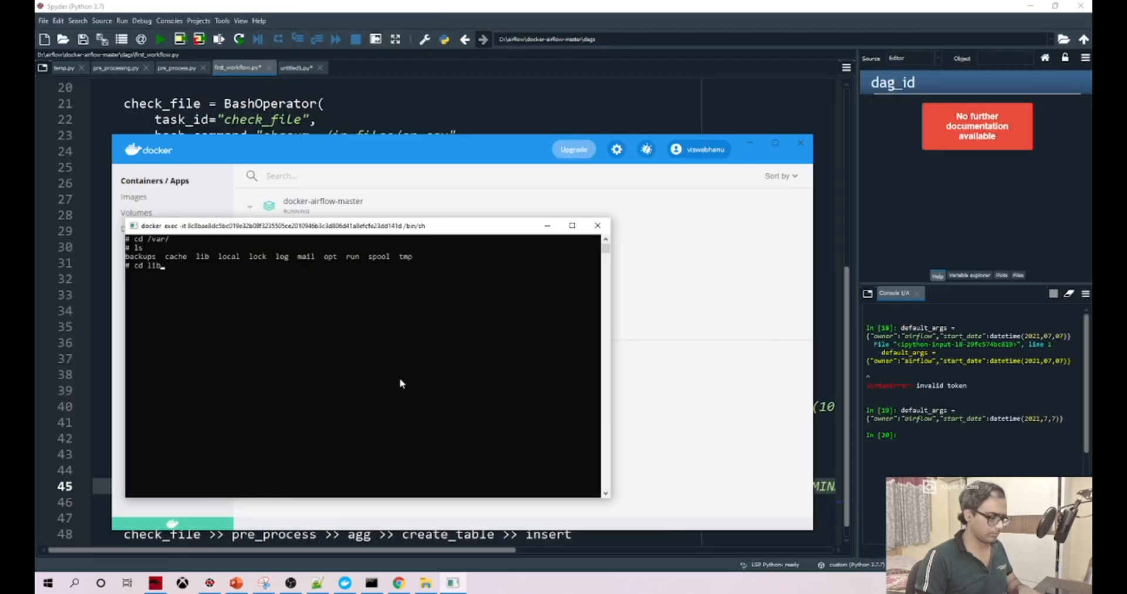
Step: Move into /var/lib, list it, and change into the mysql-files folder
key("Return")
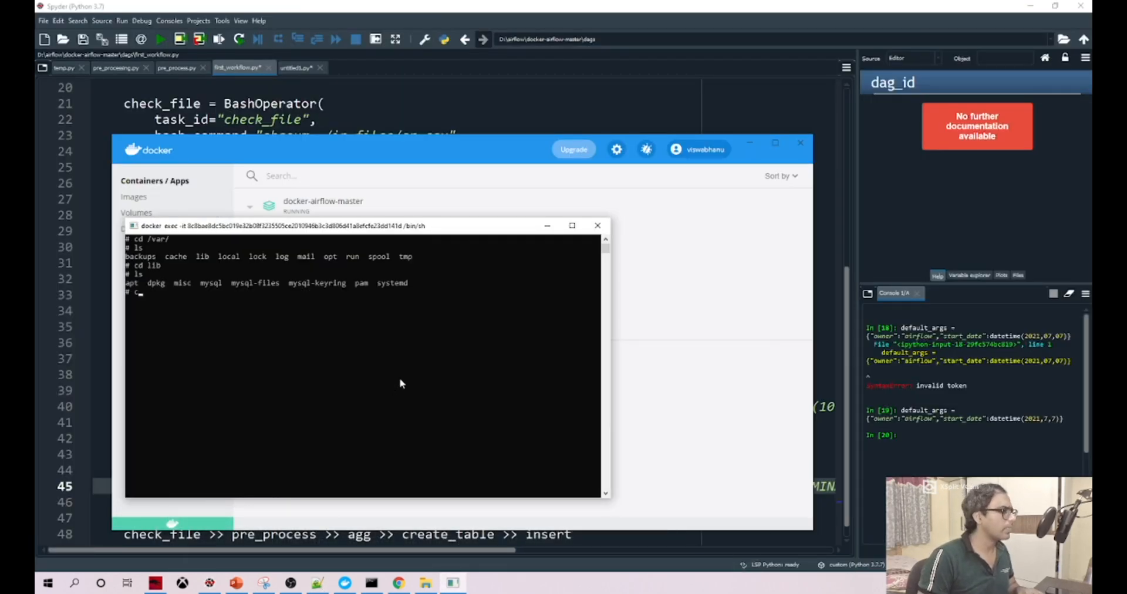
type("cd mysql-file")
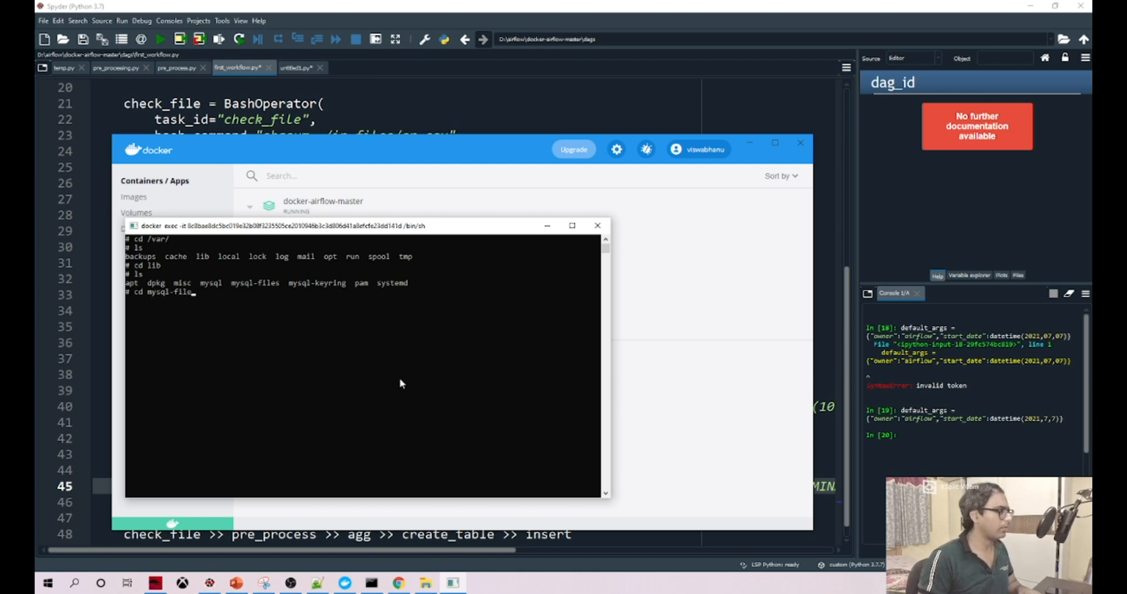
key("Return")
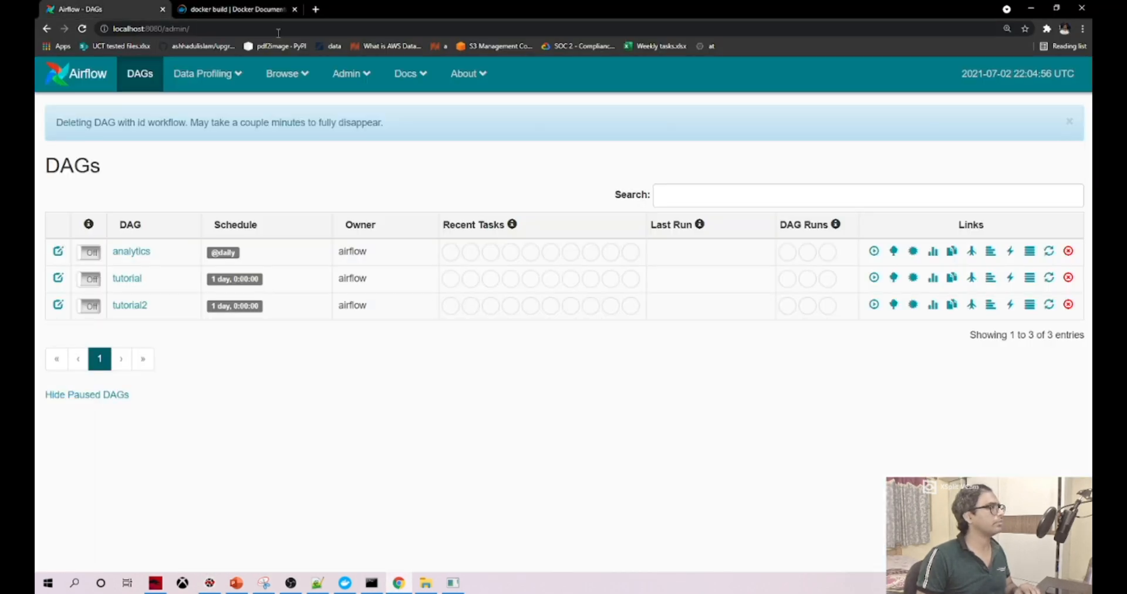
mouse_move(170, 73)
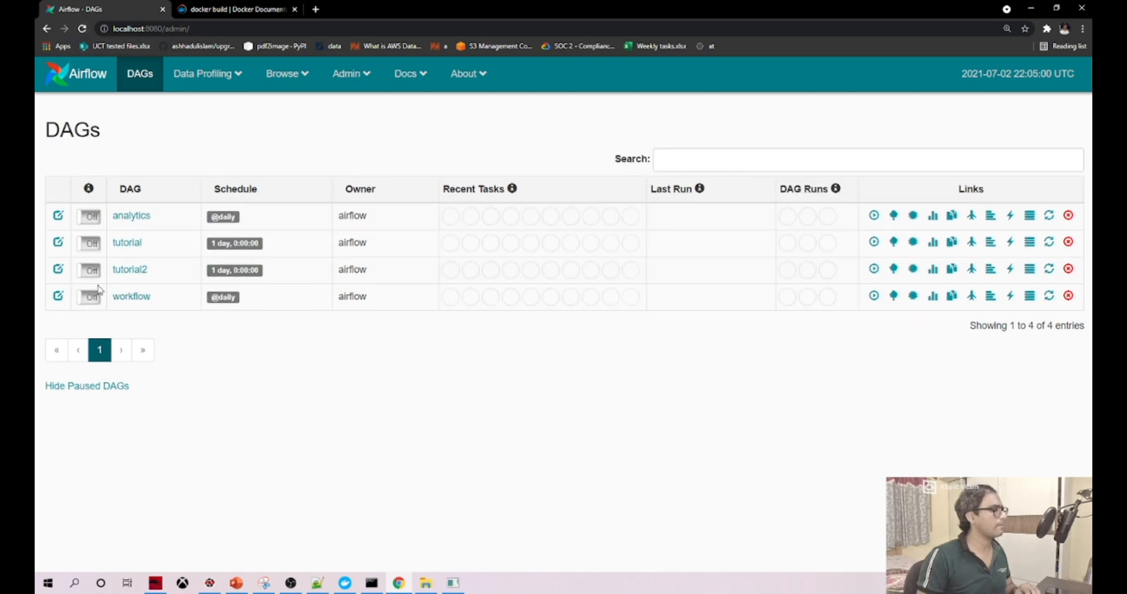
Step: Open the workflow DAG's 03-09 scheduled run graph, declining to trigger another run
left_click(130, 296)
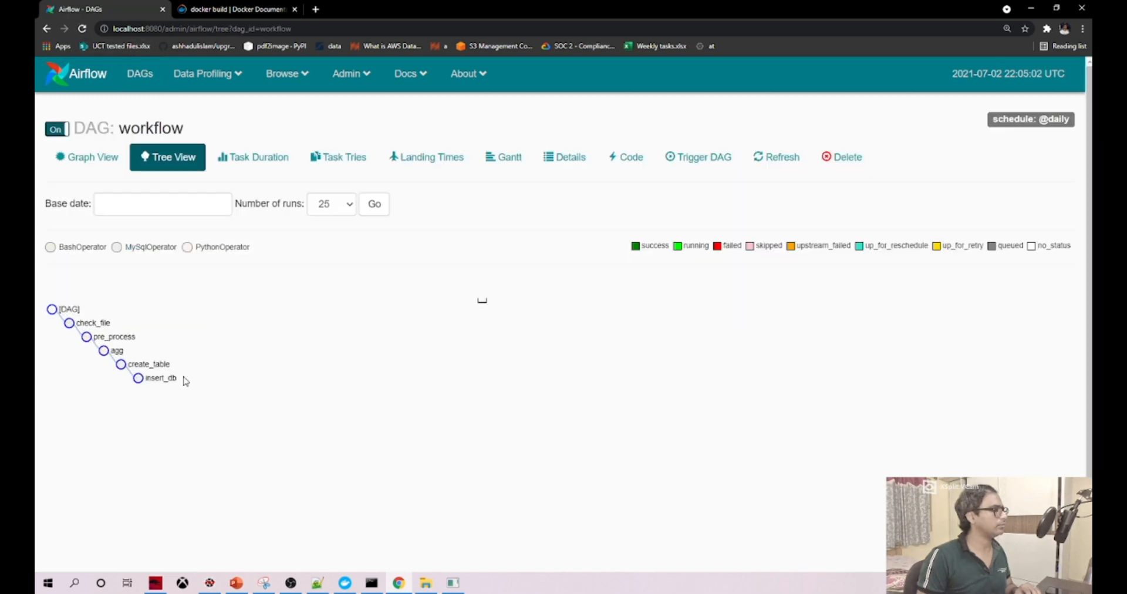
left_click(140, 73)
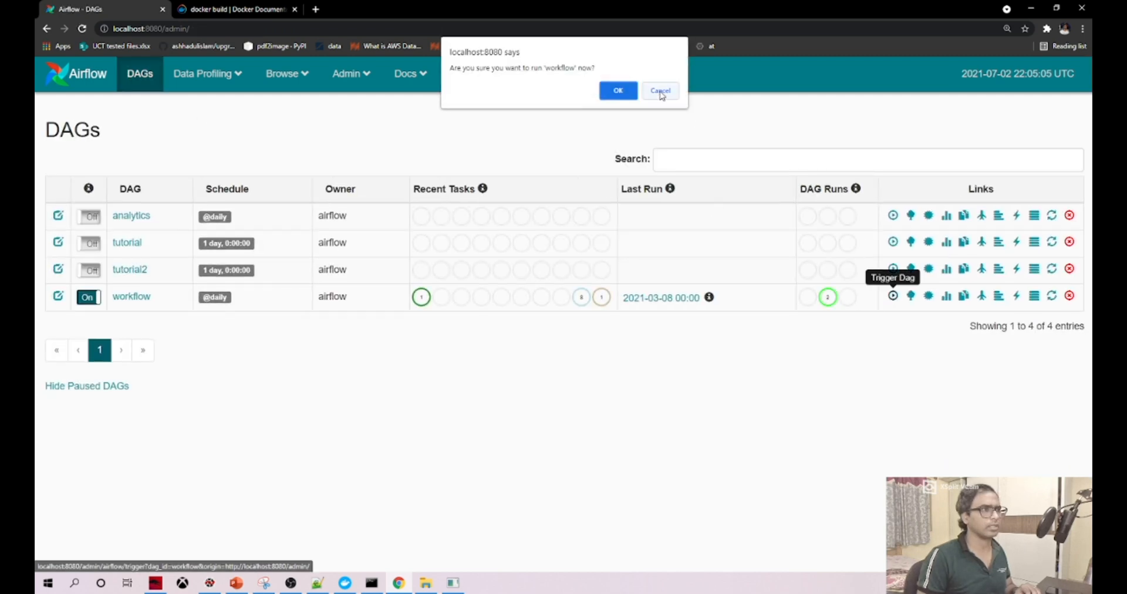
left_click(617, 91)
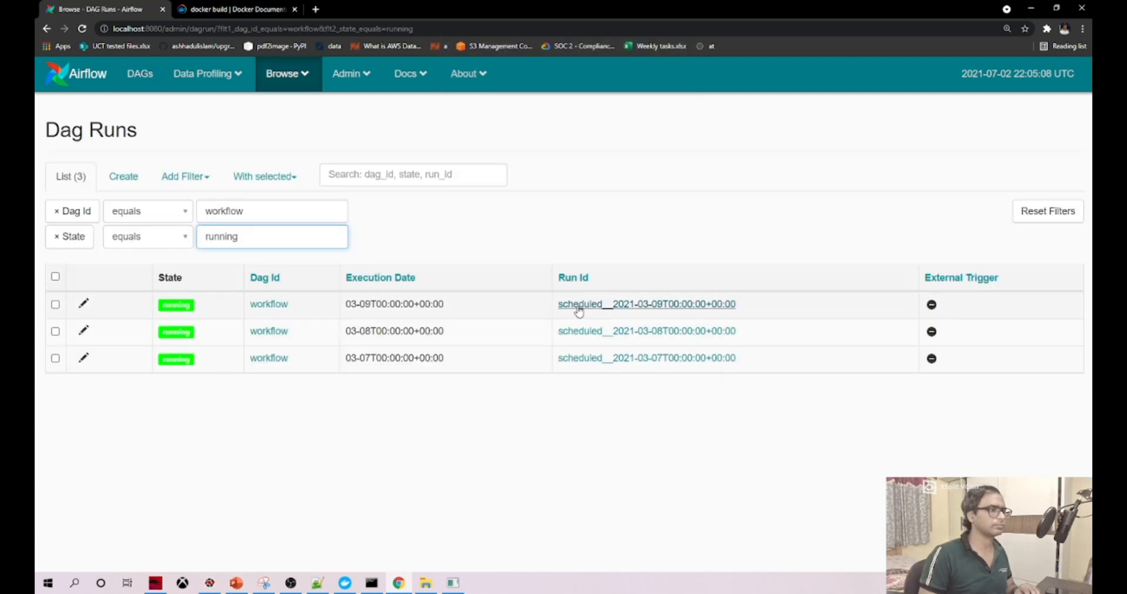
left_click(644, 304)
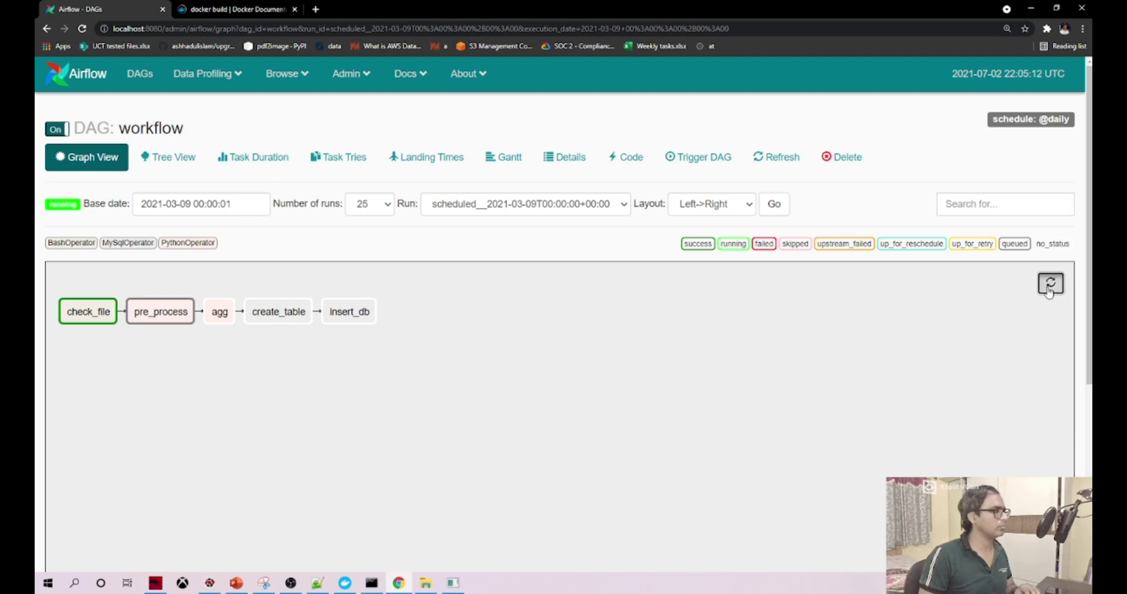
Step: Refresh the run graph to watch task states, checking the pre_proces.py script in between
left_click(1050, 283)
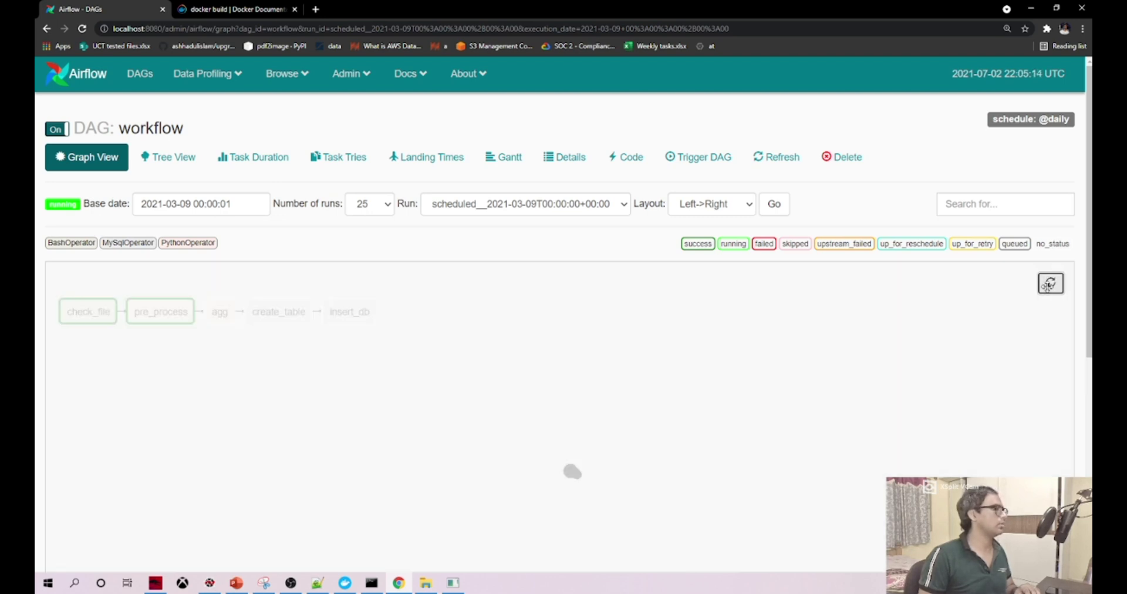
left_click(1050, 283)
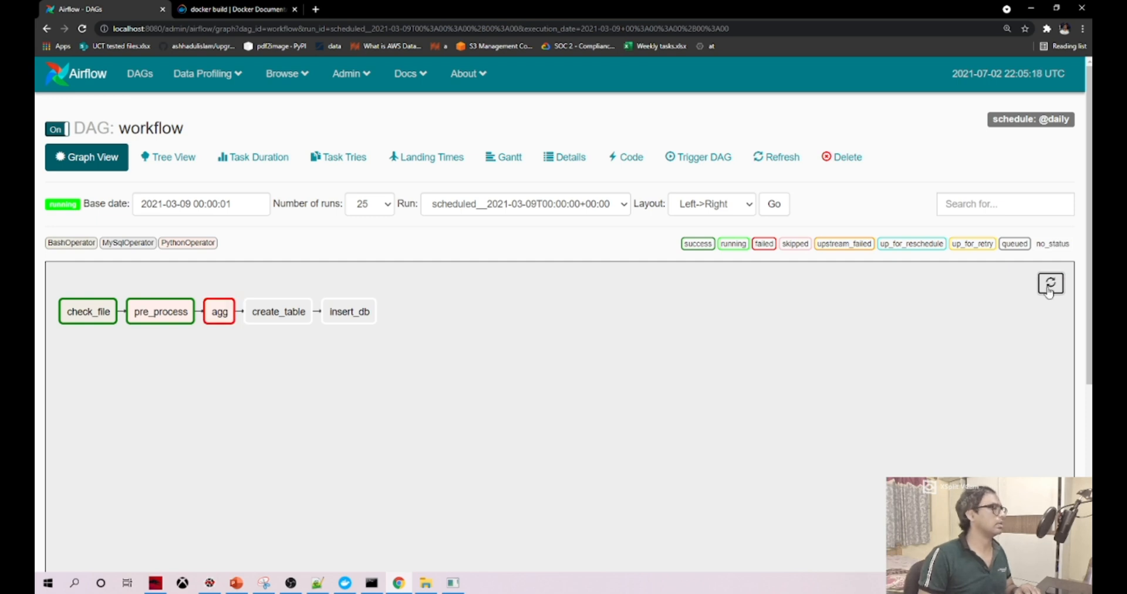
left_click(1050, 283)
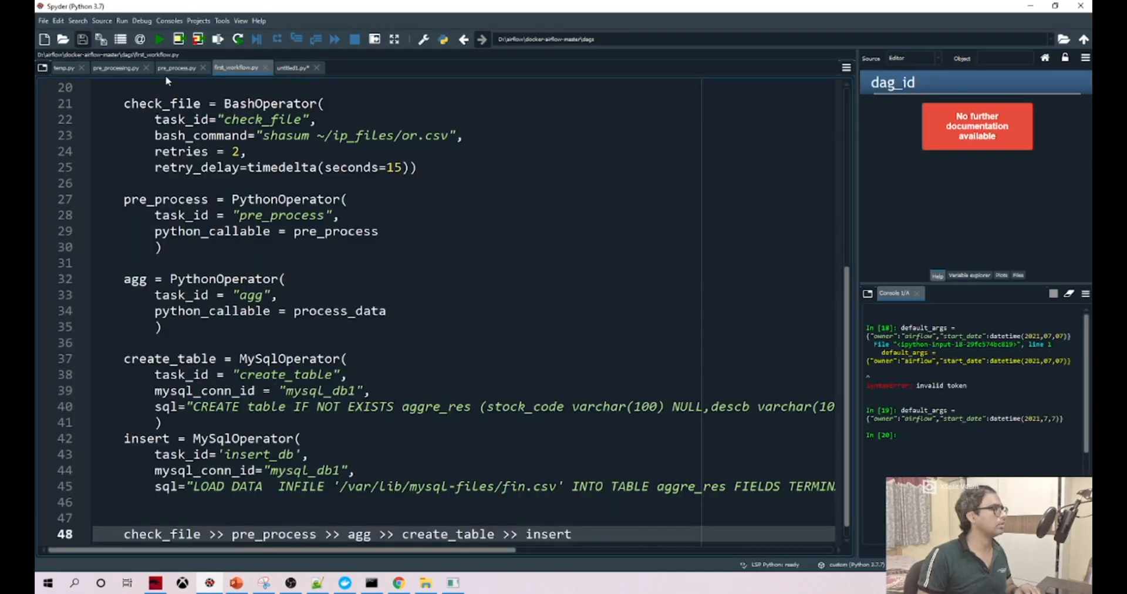
left_click(176, 67)
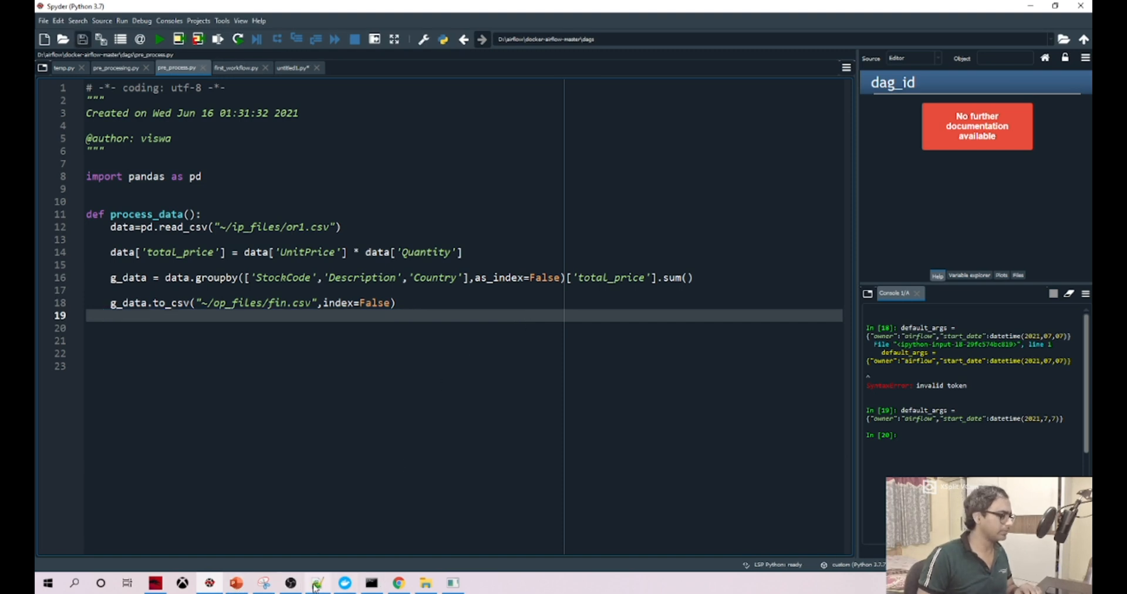
left_click(399, 582)
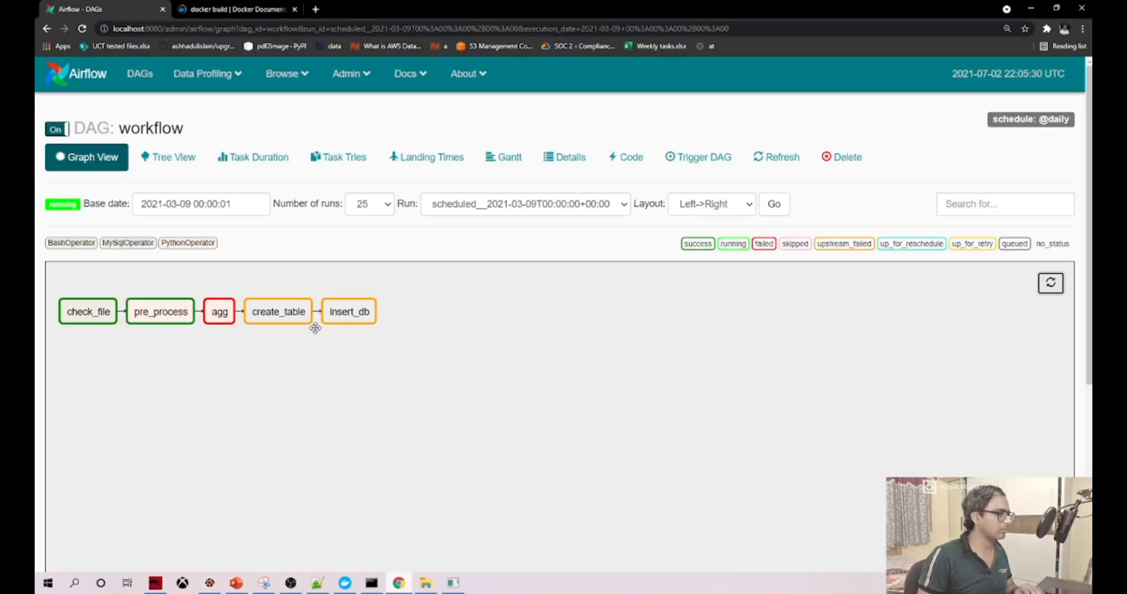
Step: Trigger a manual run of the workflow DAG and open its graph
left_click(140, 73)
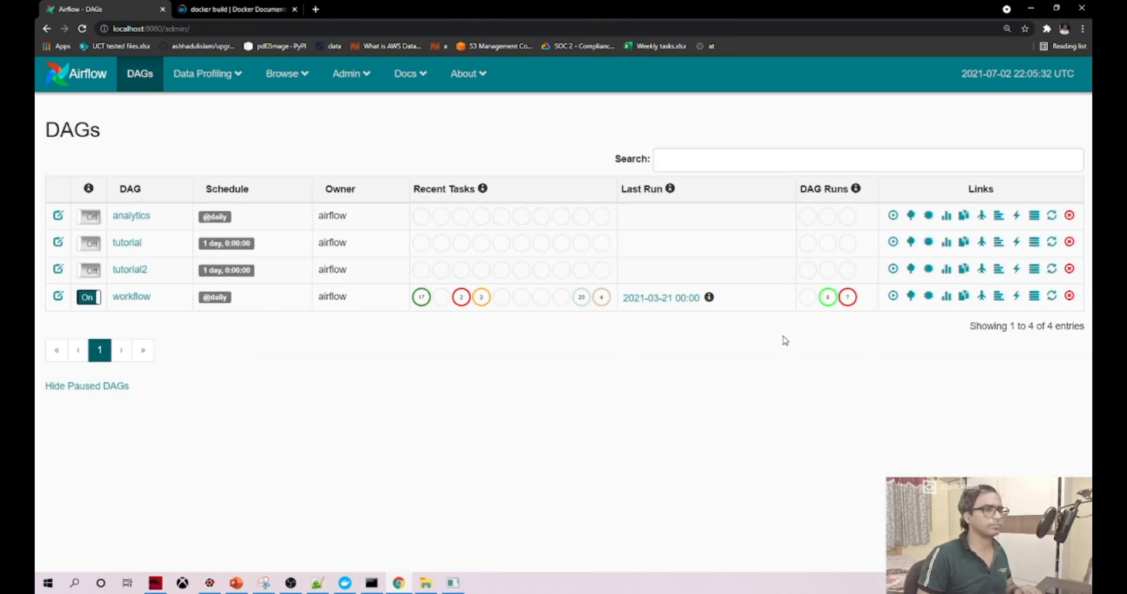
left_click(892, 296)
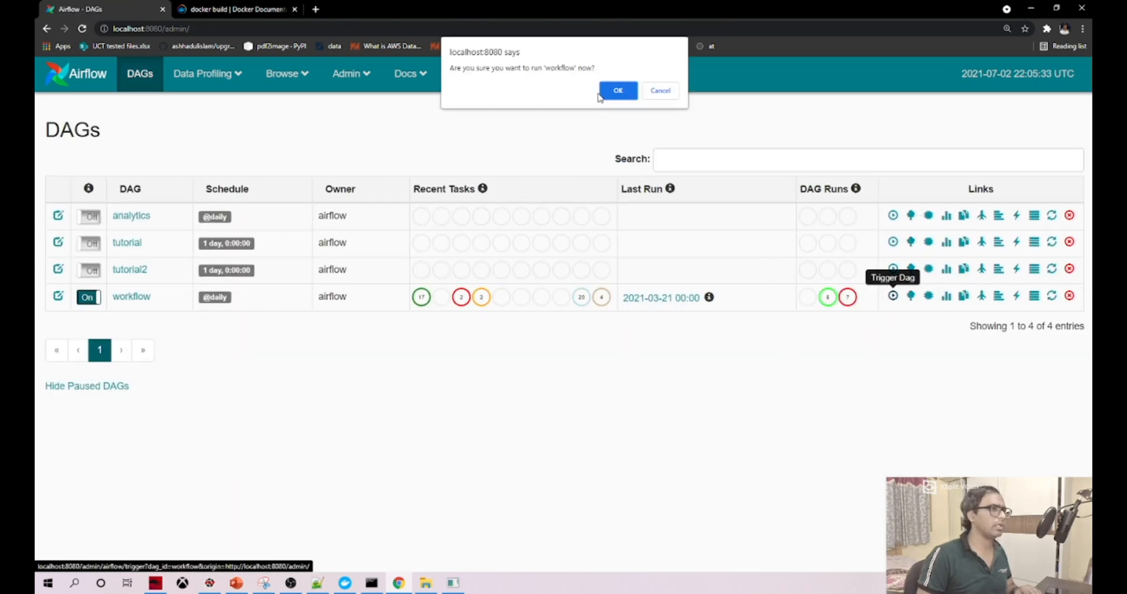
left_click(618, 90)
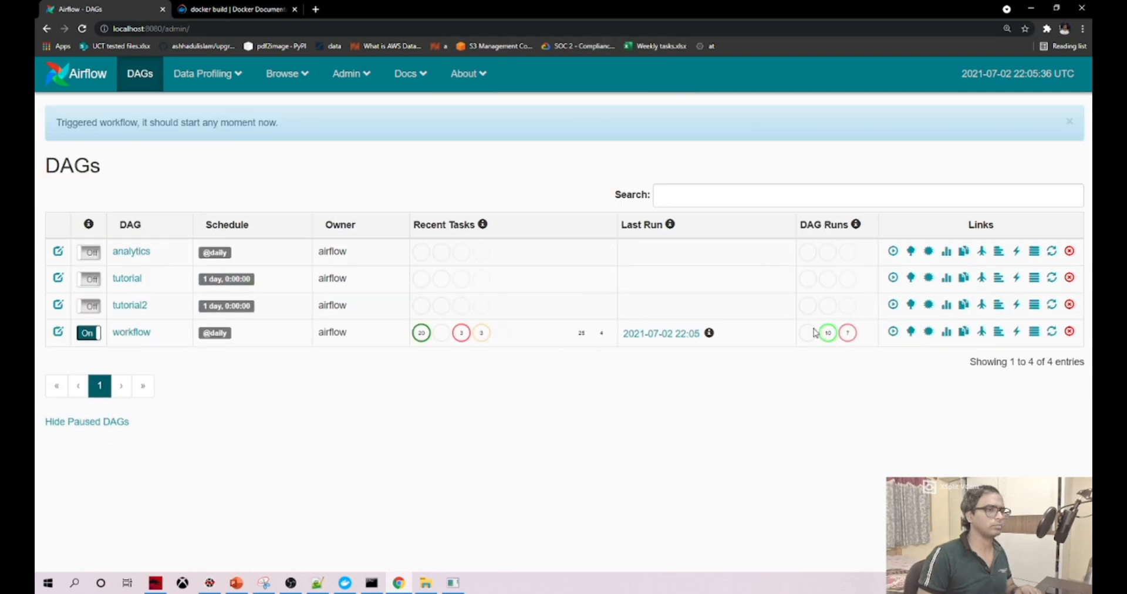
left_click(131, 331)
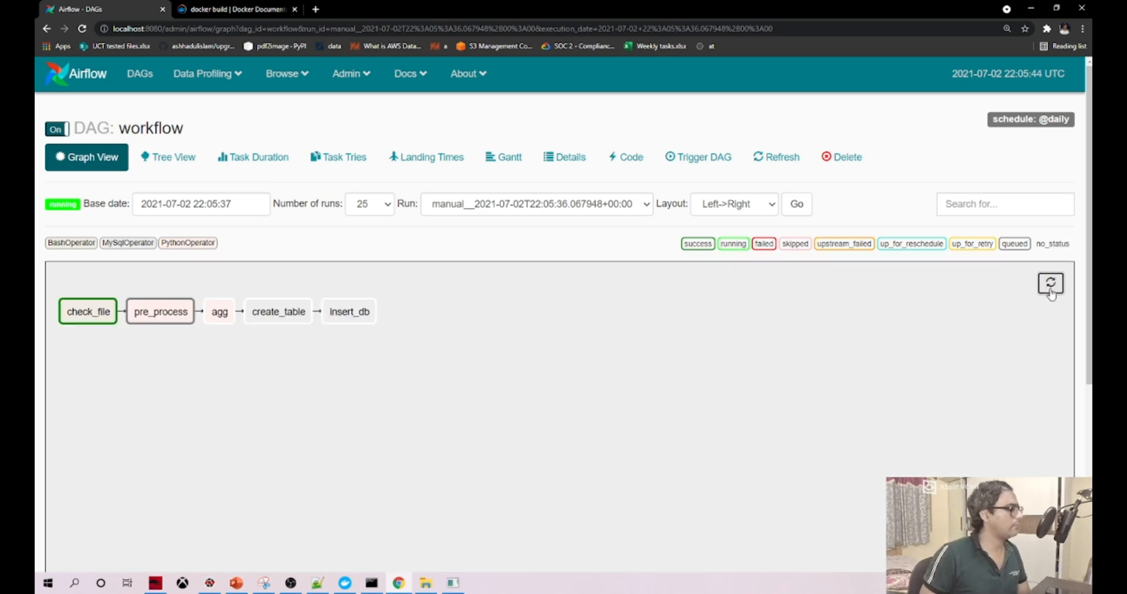
Step: Refresh the graph until agg succeeds and create_table fails, then go to the Airflow configuration page
left_click(1050, 283)
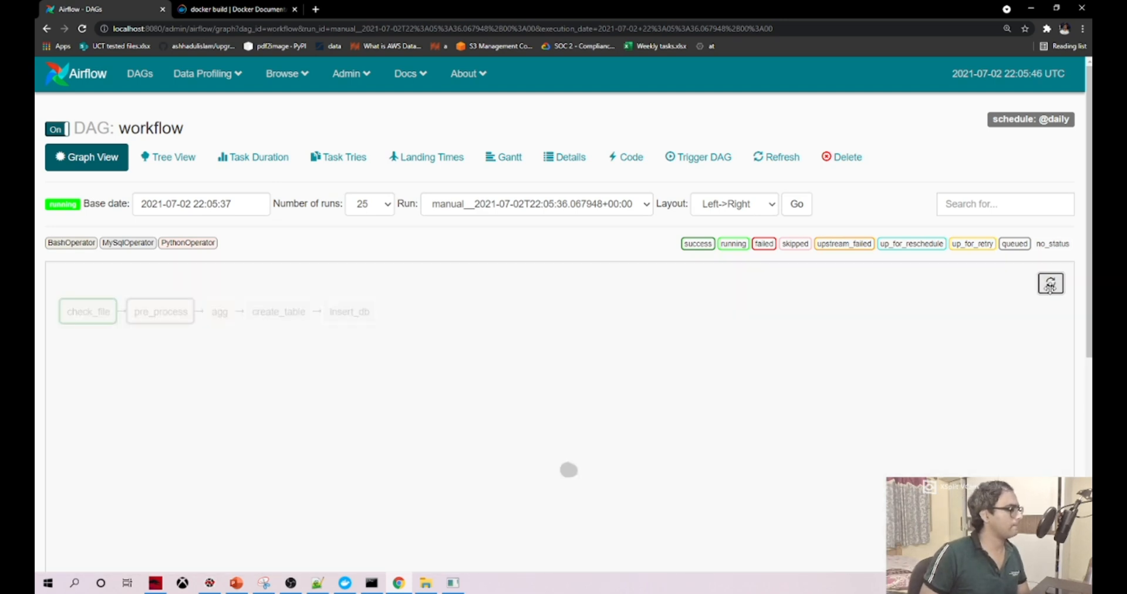
left_click(1050, 283)
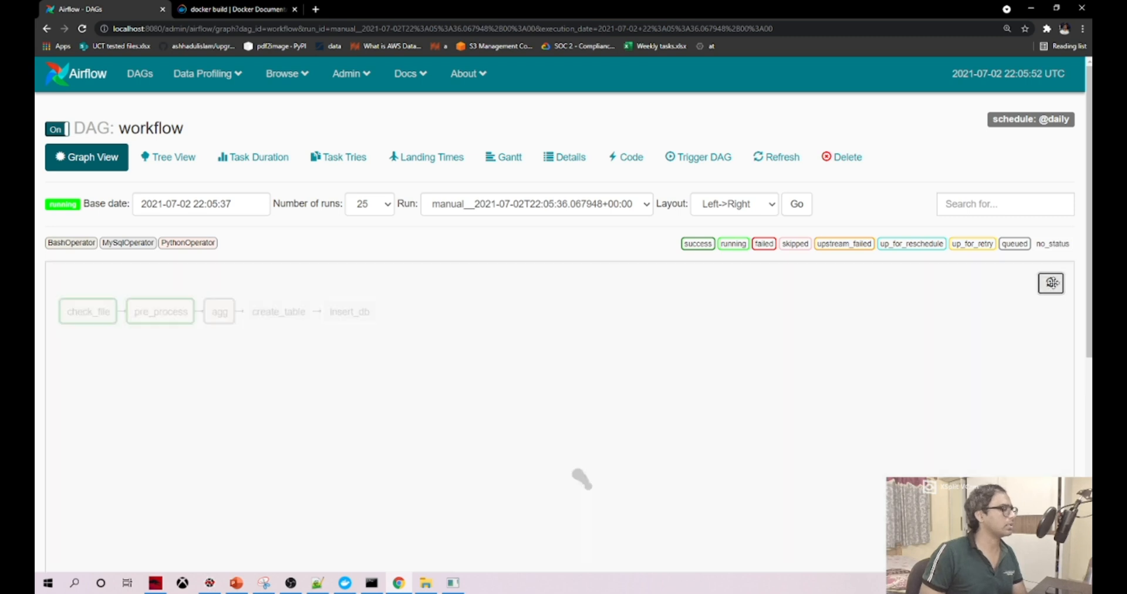
left_click(1051, 283)
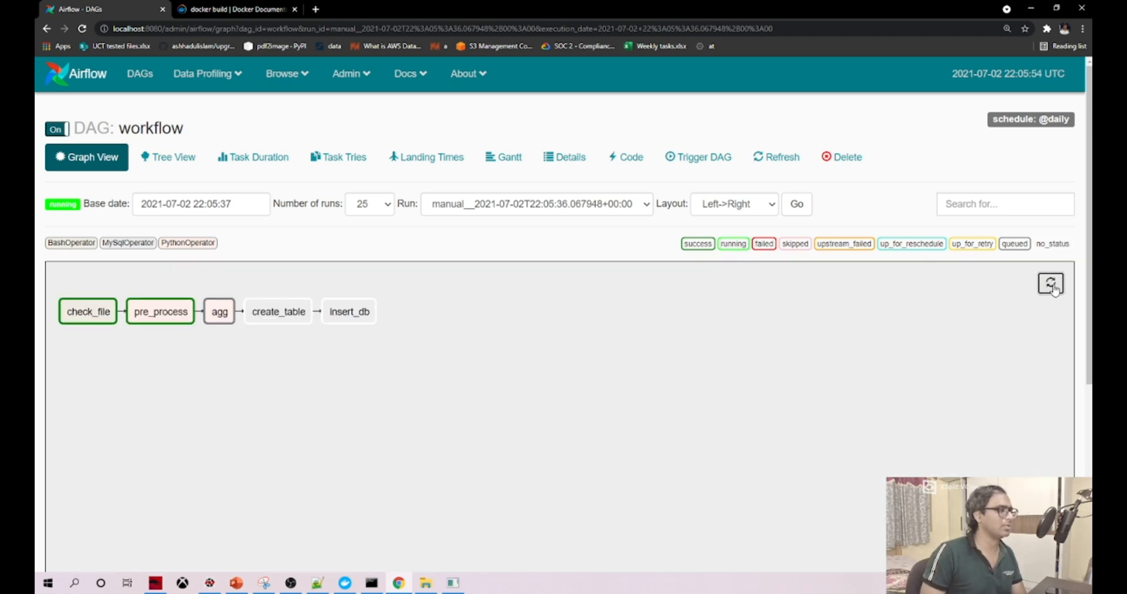
left_click(1050, 283)
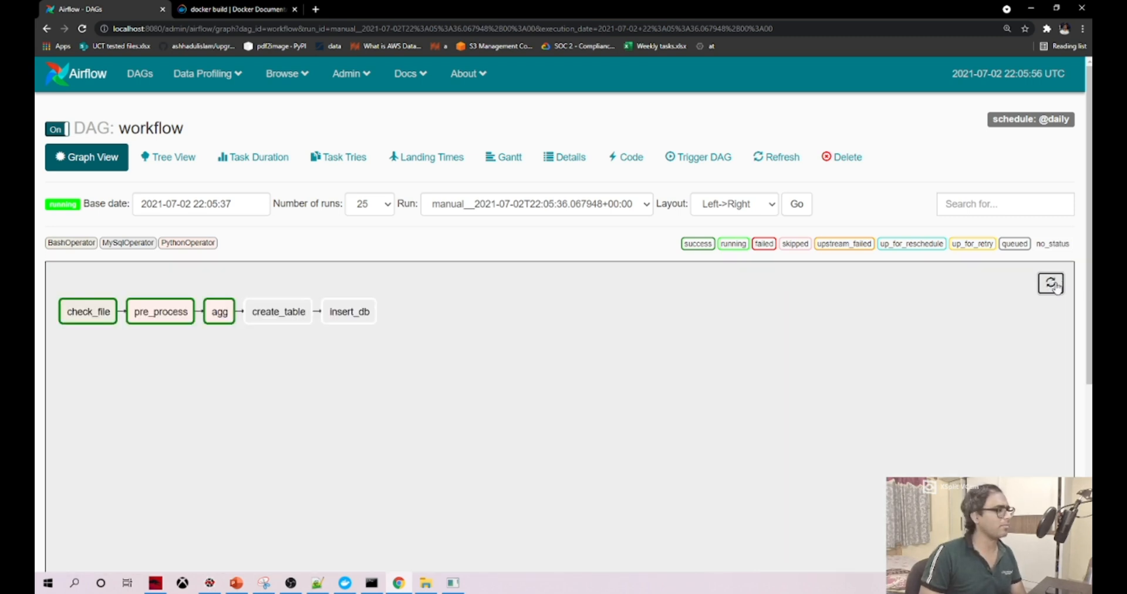
left_click(278, 312)
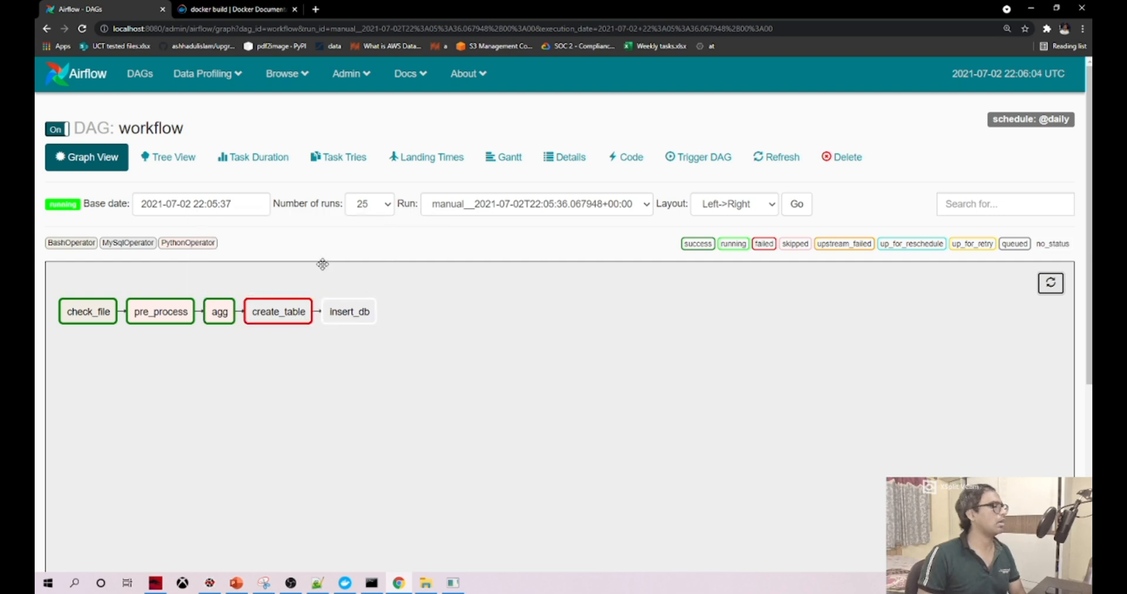
mouse_move(395, 333)
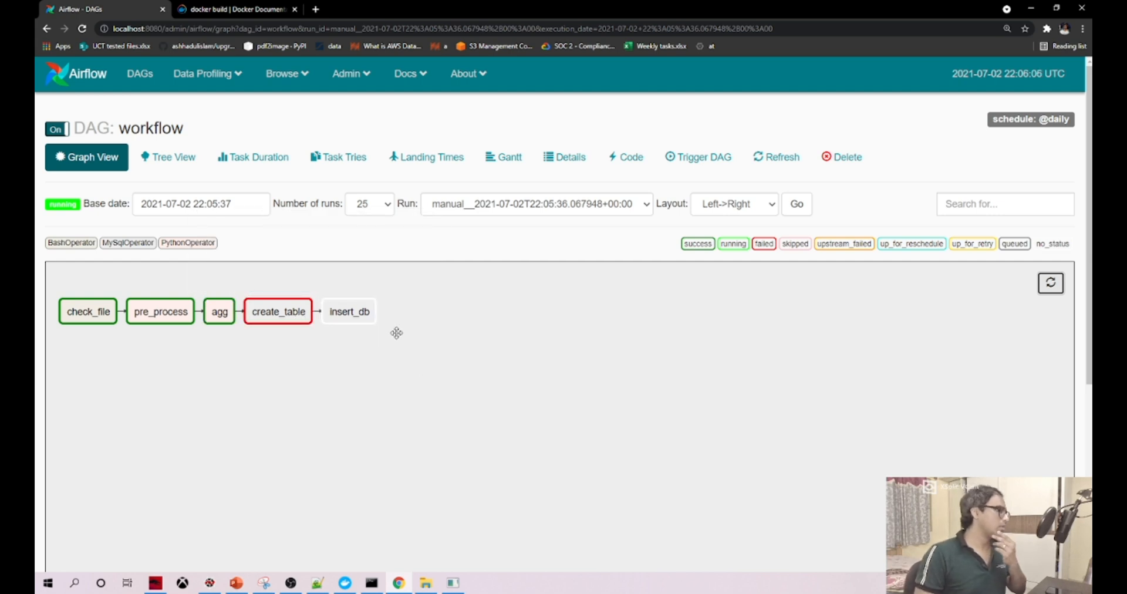
mouse_move(264, 107)
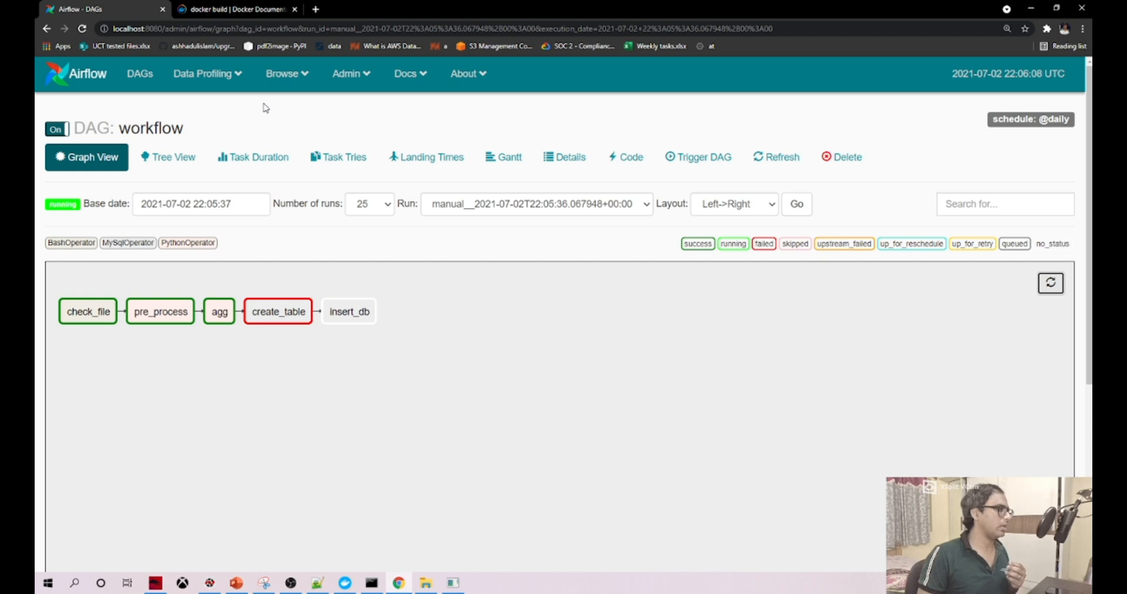
mouse_move(348, 74)
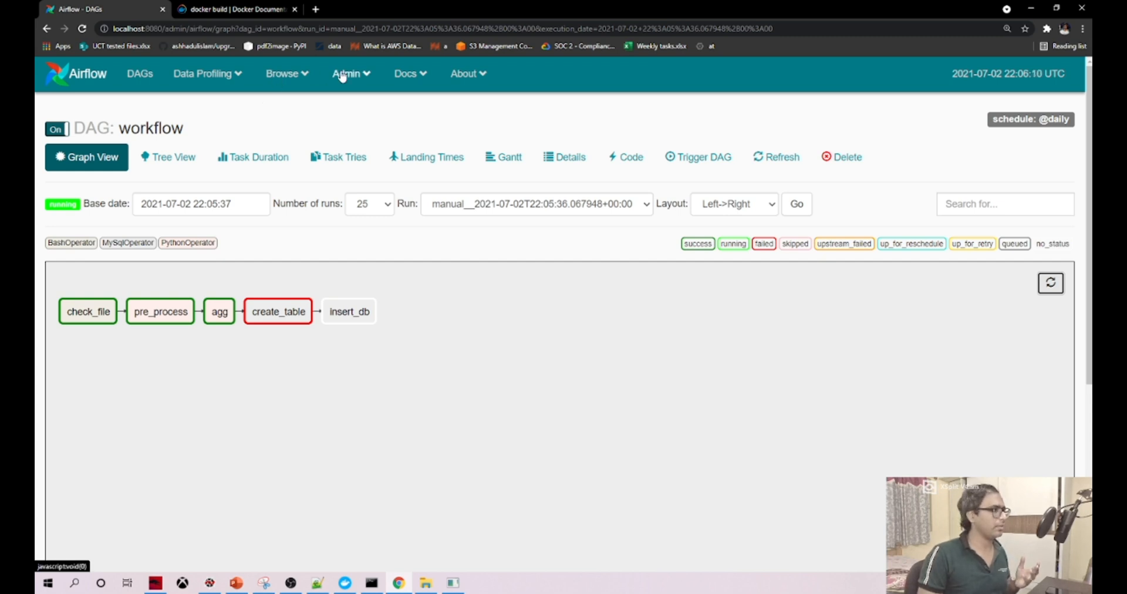
left_click(348, 73)
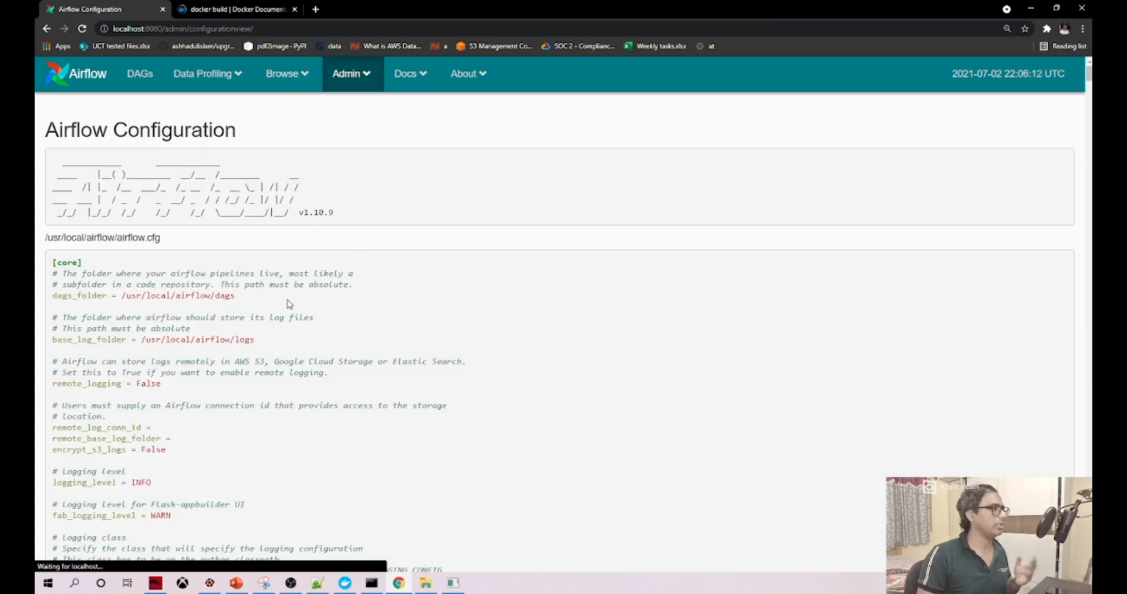
Step: Create a MySQL connection mysql_db1 with host and schema mysql, login root, save it and return to DAGs
left_click(350, 72)
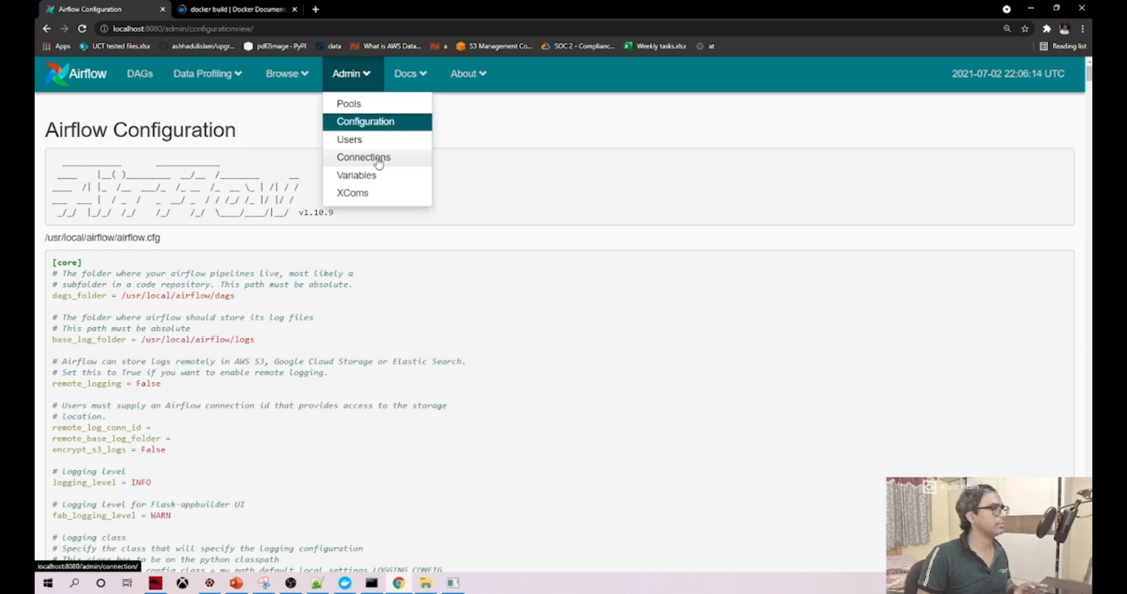
left_click(364, 158)
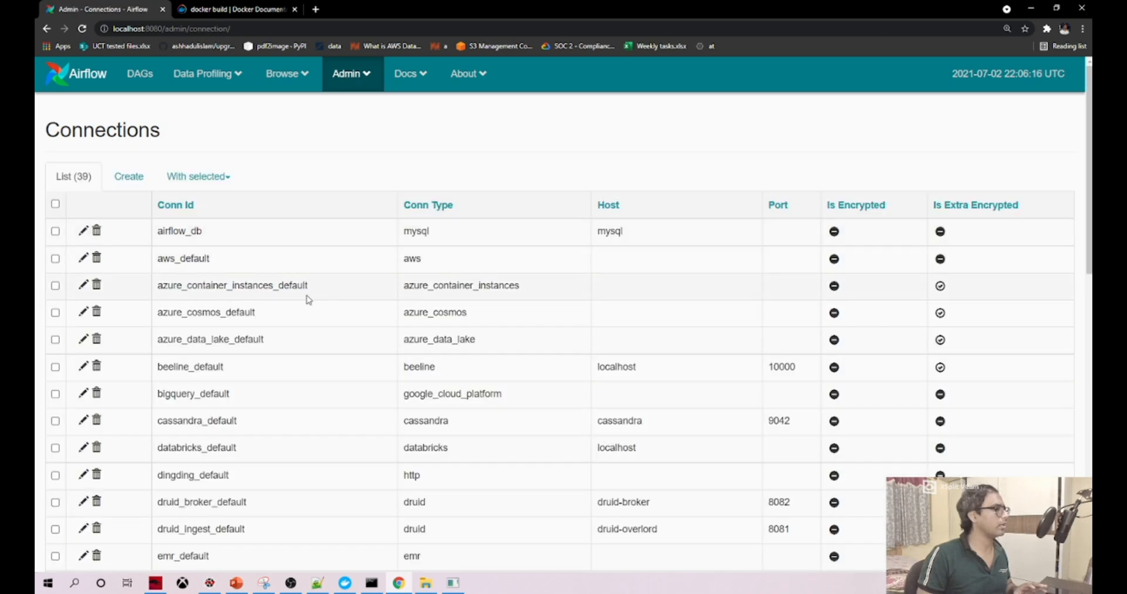
mouse_move(156, 167)
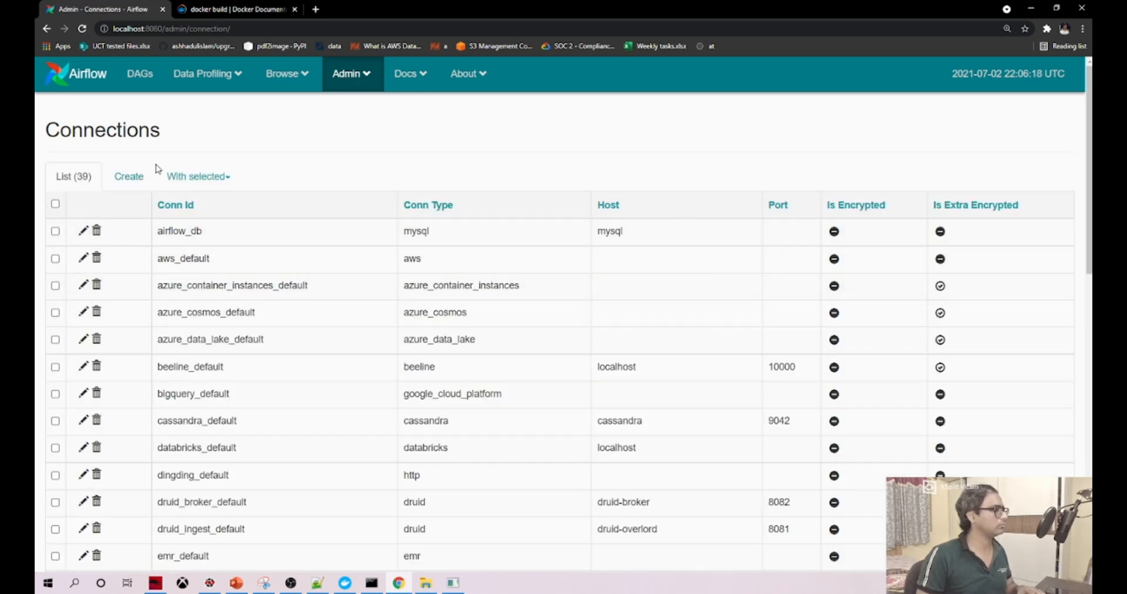
left_click(129, 176)
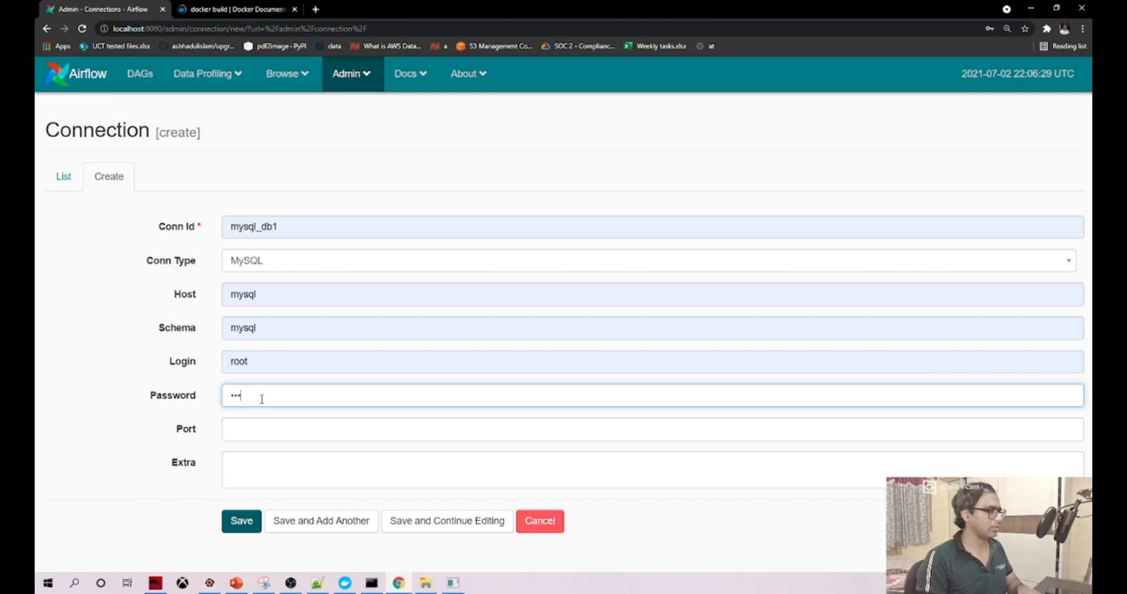
left_click(242, 521)
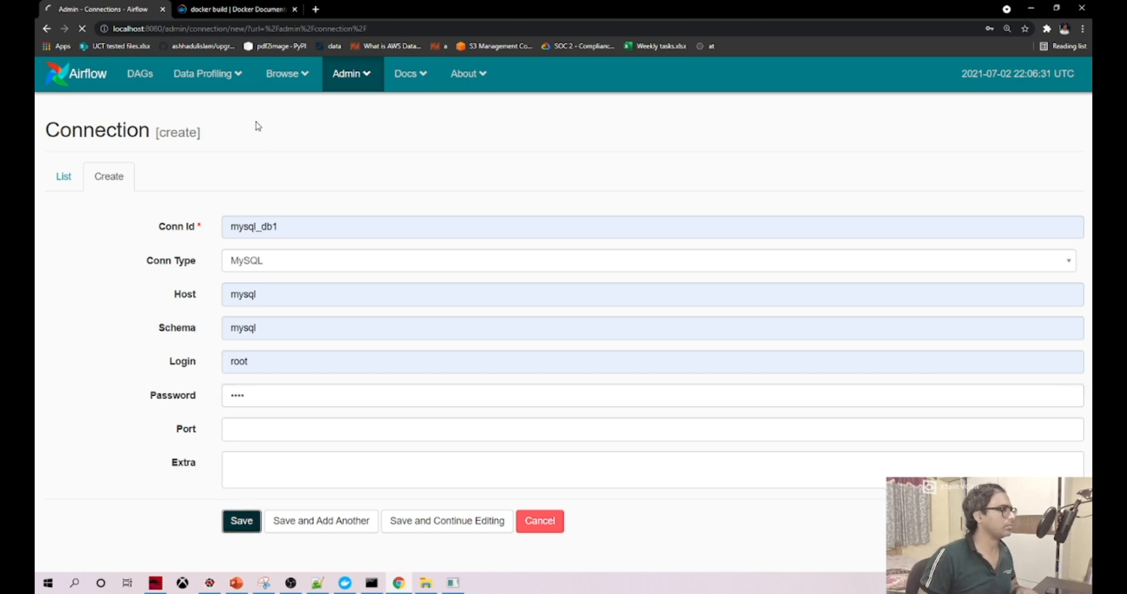
left_click(240, 521)
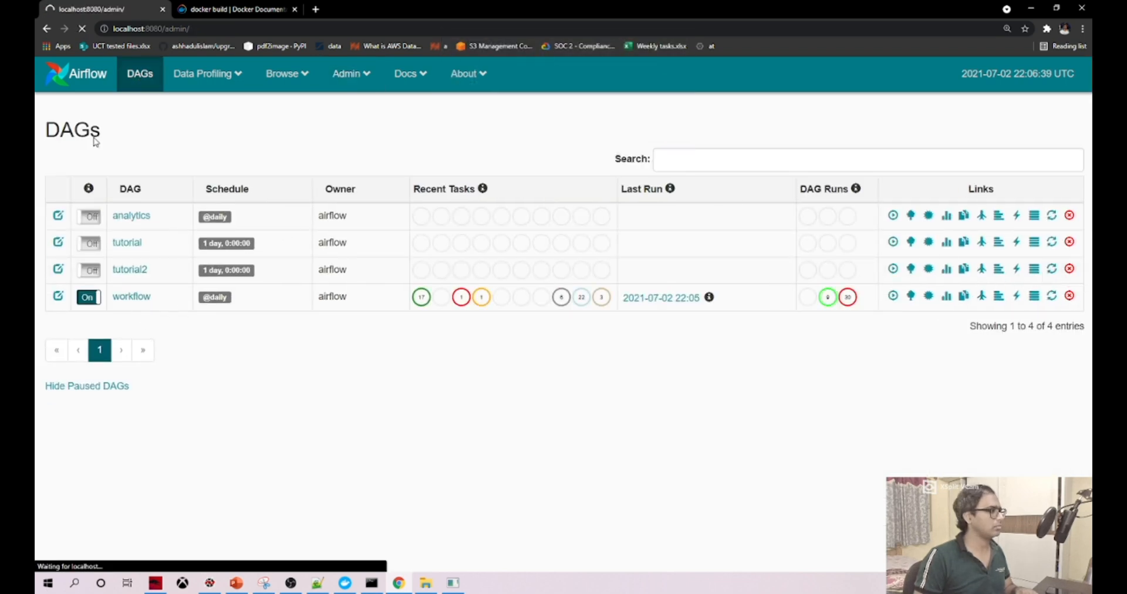
Step: Reload the DAGs list until the workflow run appears and open its running DAG run
left_click(82, 30)
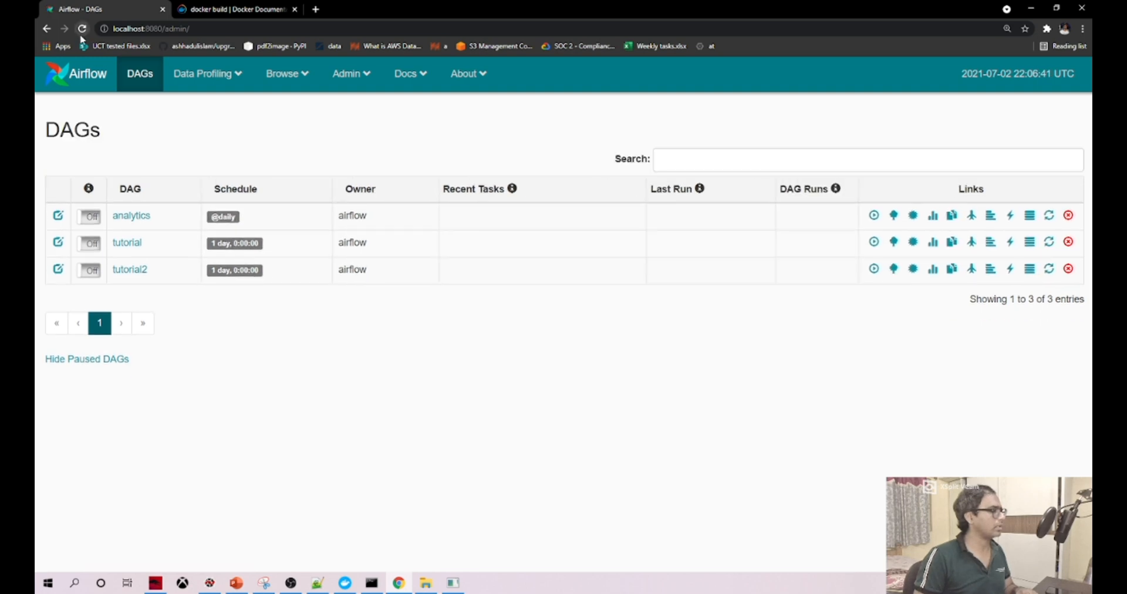
left_click(82, 30)
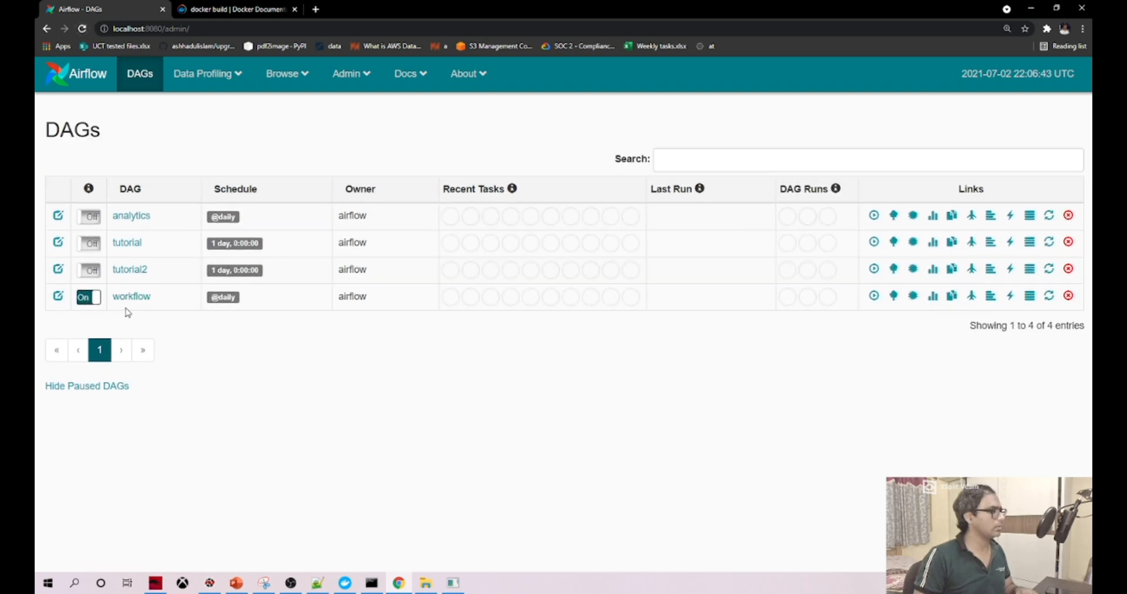
left_click(82, 30)
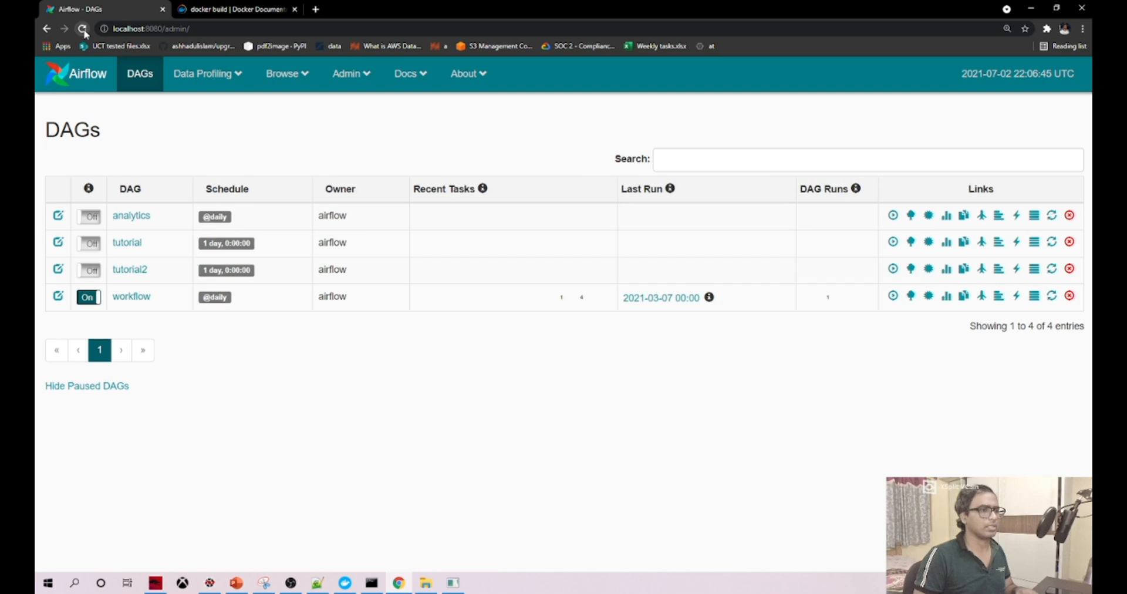
left_click(82, 29)
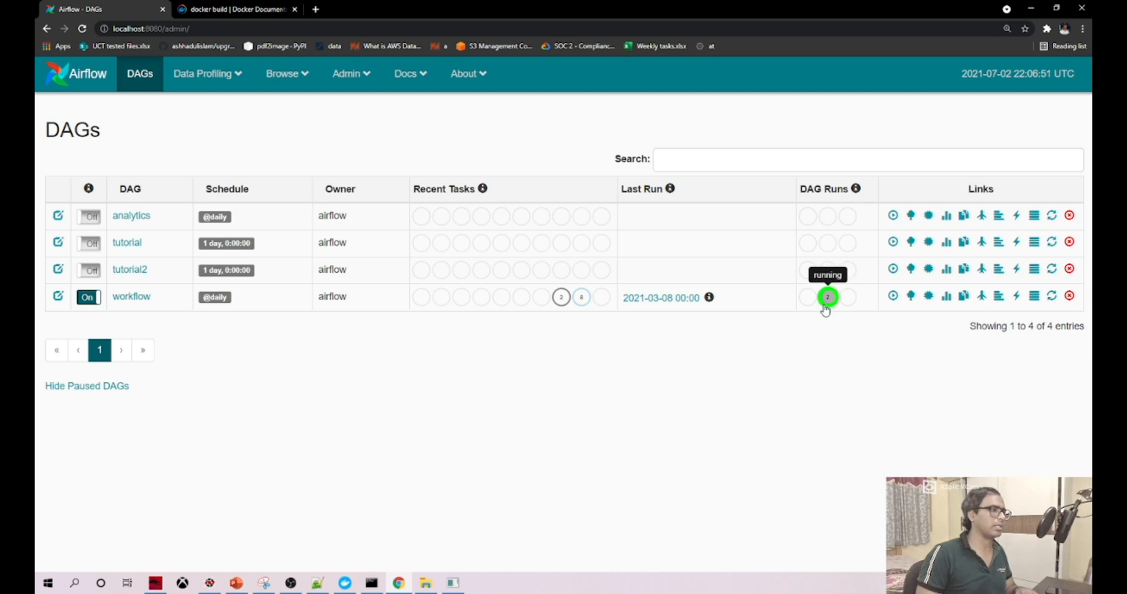
left_click(828, 296)
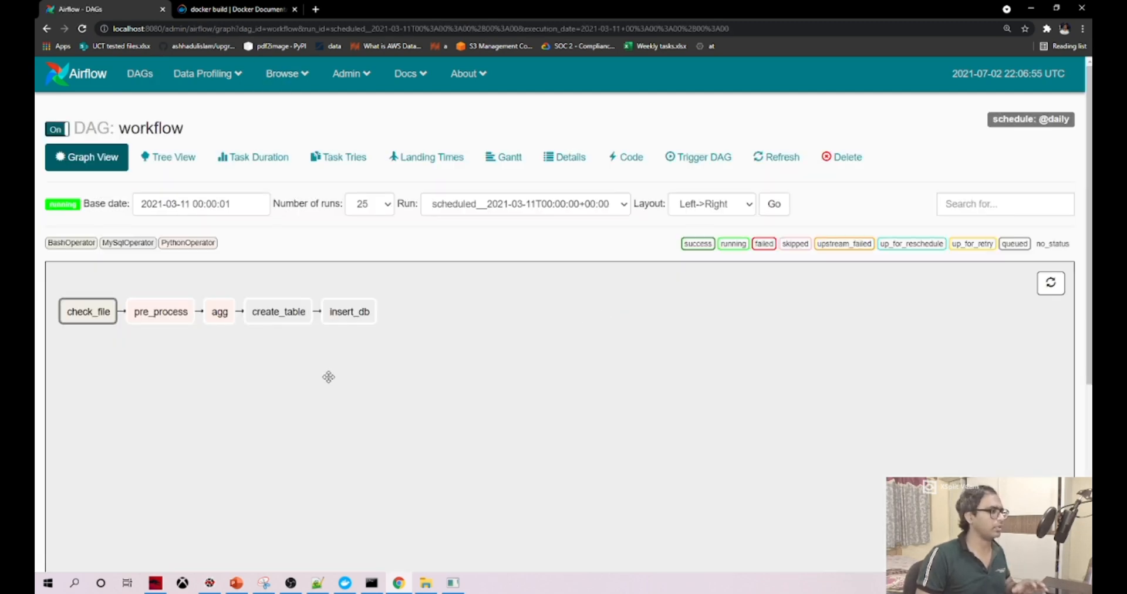
Step: Refresh the graph until all five tasks show success, then bring up Docker Desktop
left_click(1050, 283)
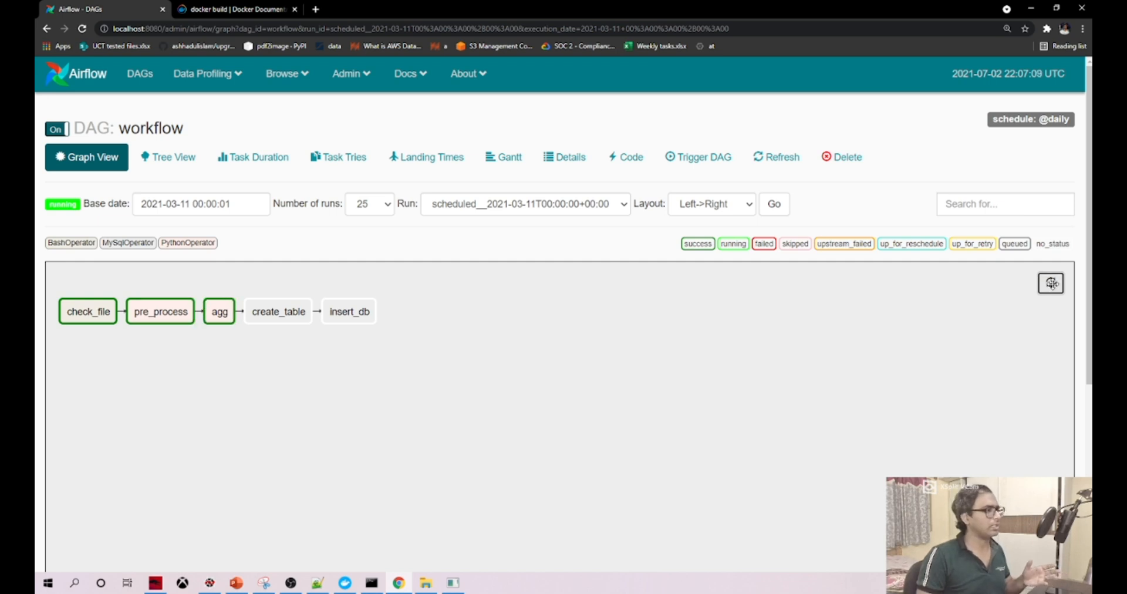
left_click(278, 311)
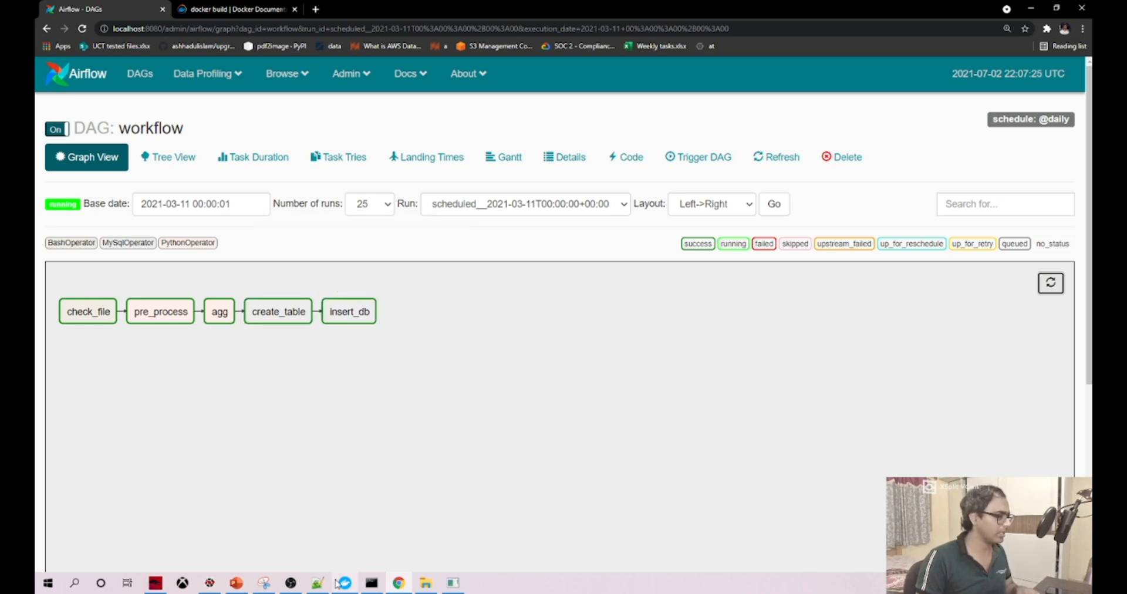
left_click(344, 582)
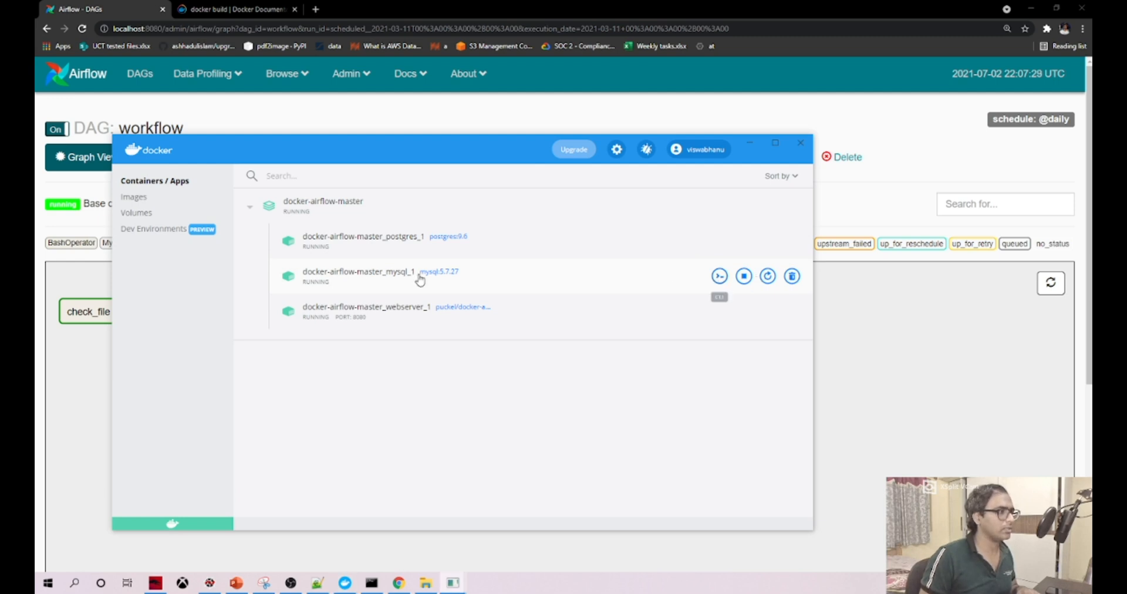
Step: Open the MySQL container's shell and log in as root with mysql -u root -p
left_click(719, 276)
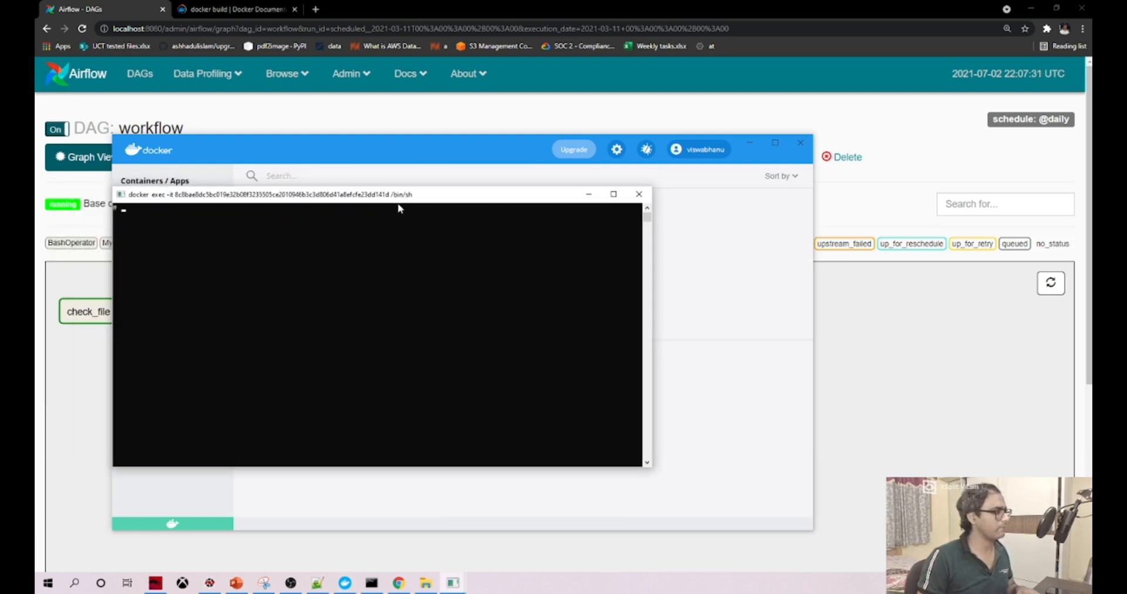
type("mysql -u")
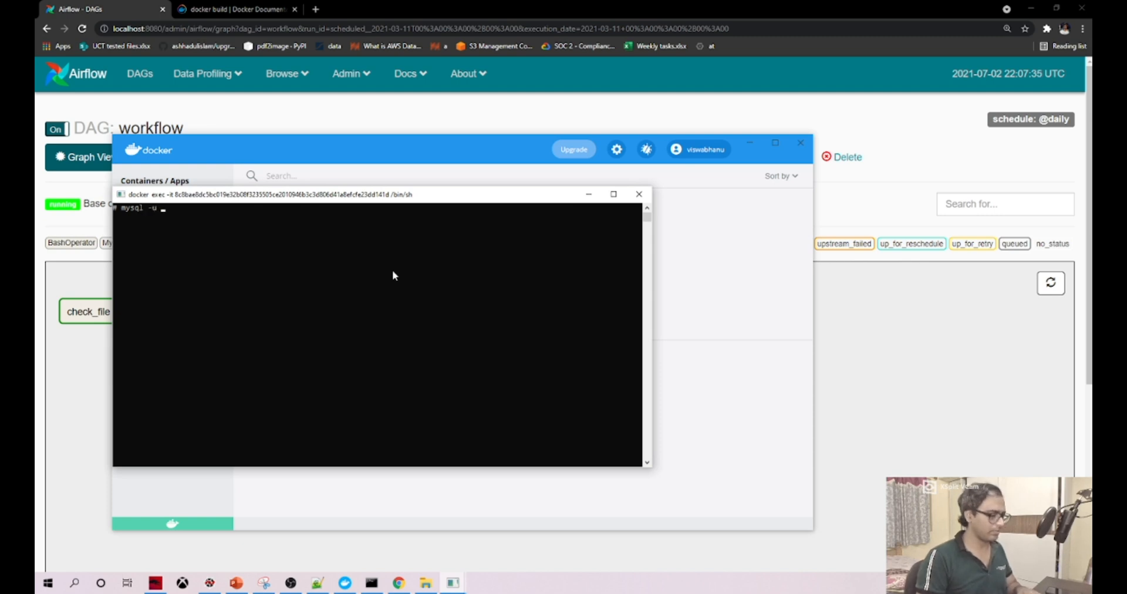
key("Return")
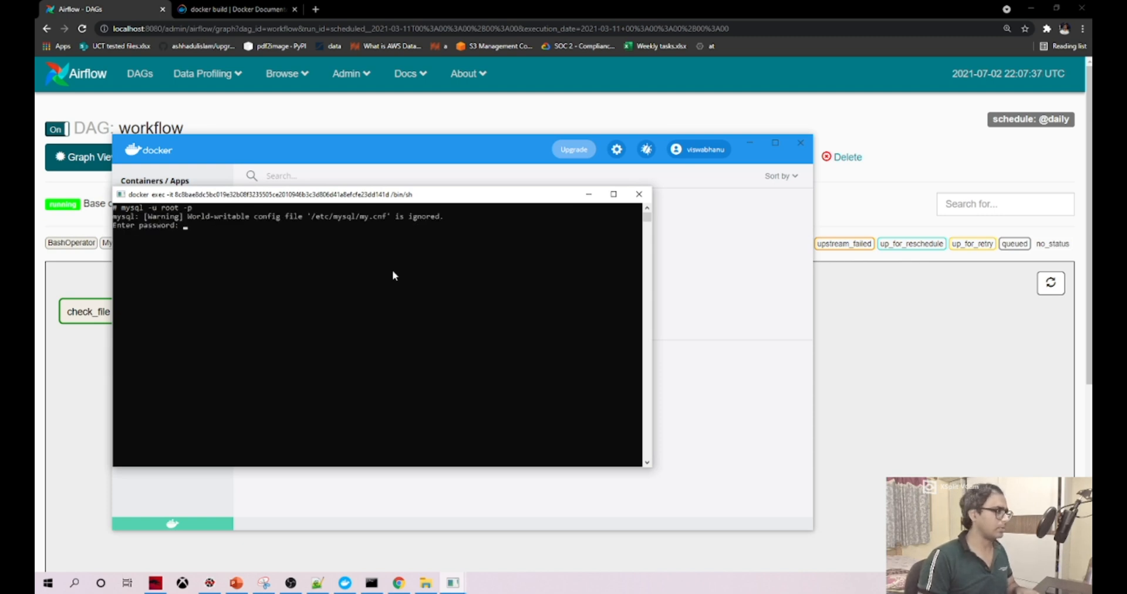
key("Return")
type("use mysql")
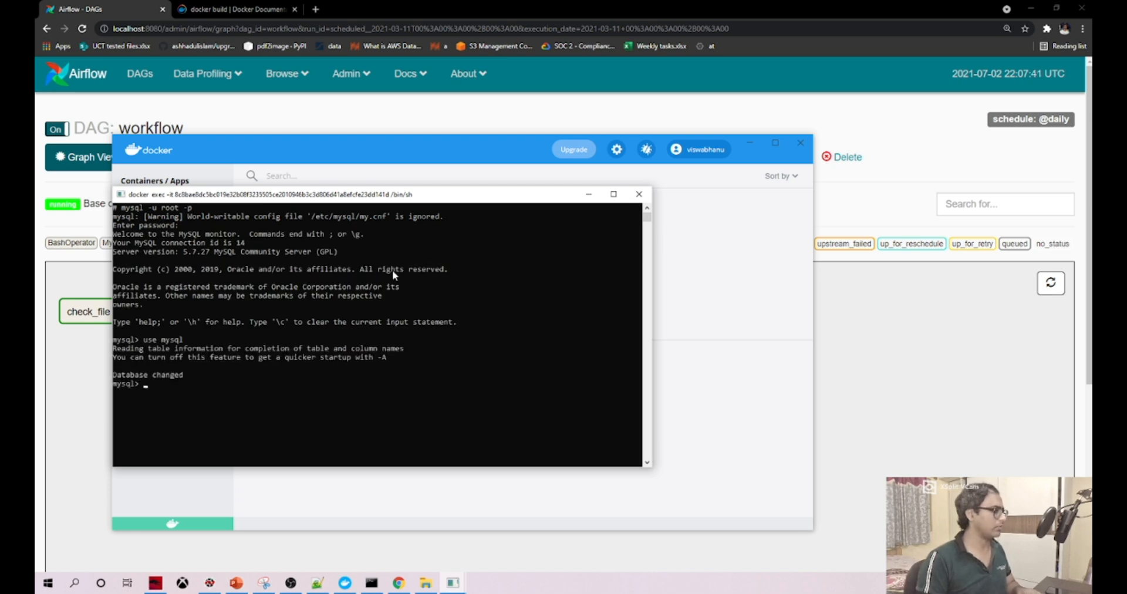
Step: Run select * from aggre_res to list its 3065 rows, then return to the use-case slides
type("select")
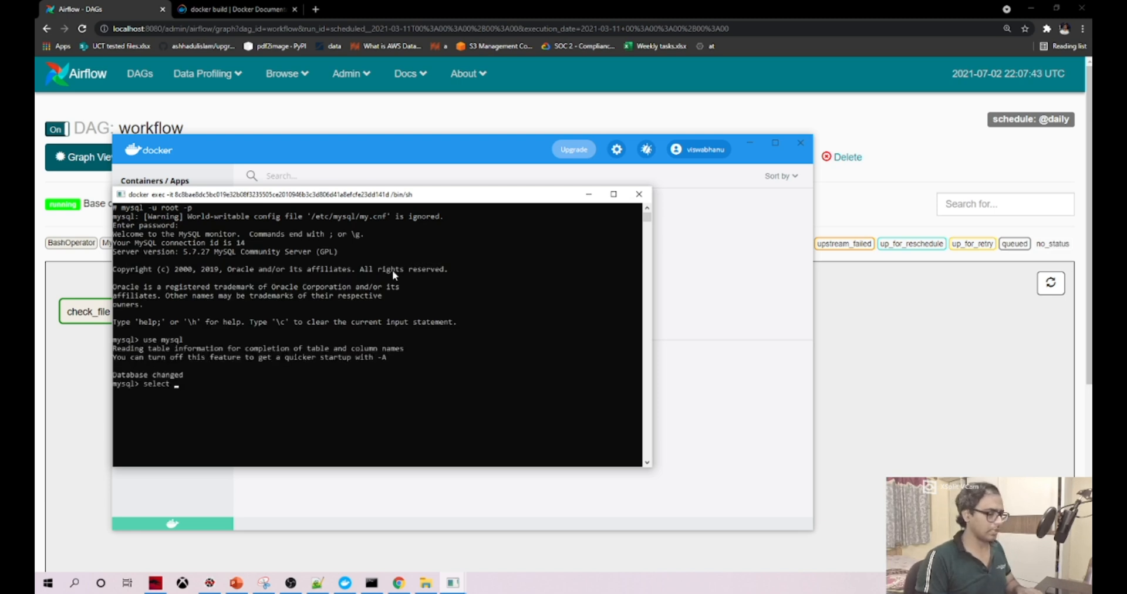
type("* from")
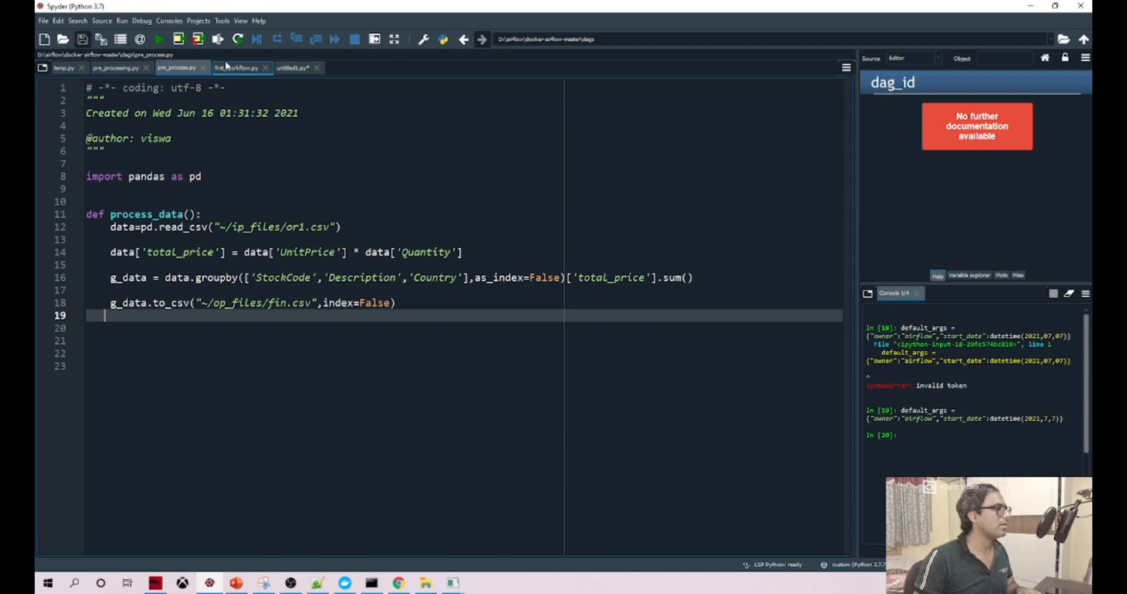
left_click(235, 67)
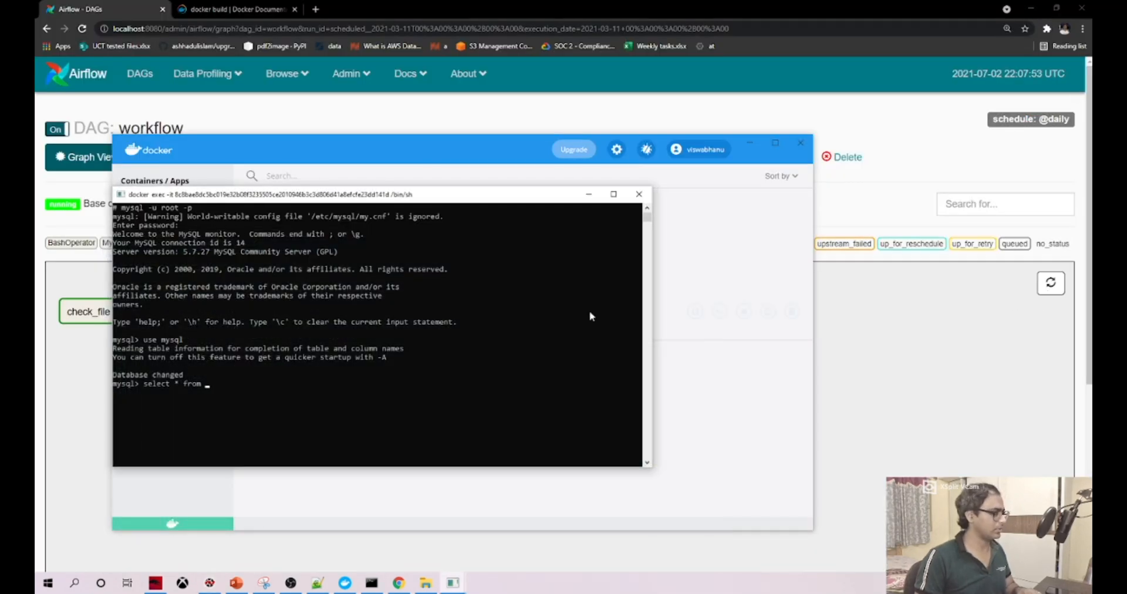
type("aggre_res")
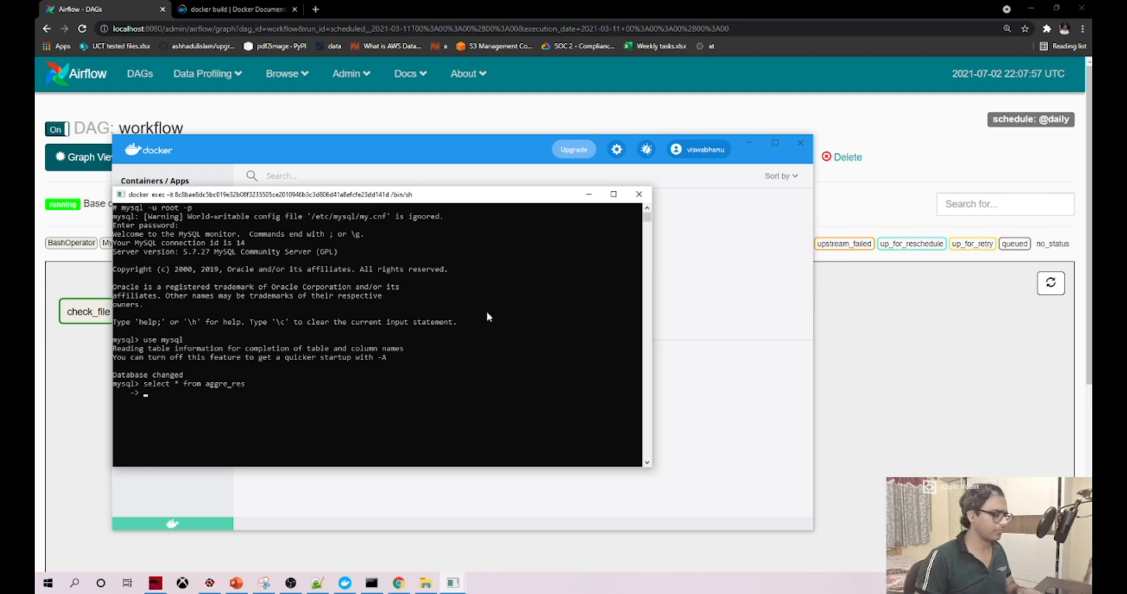
key("Return")
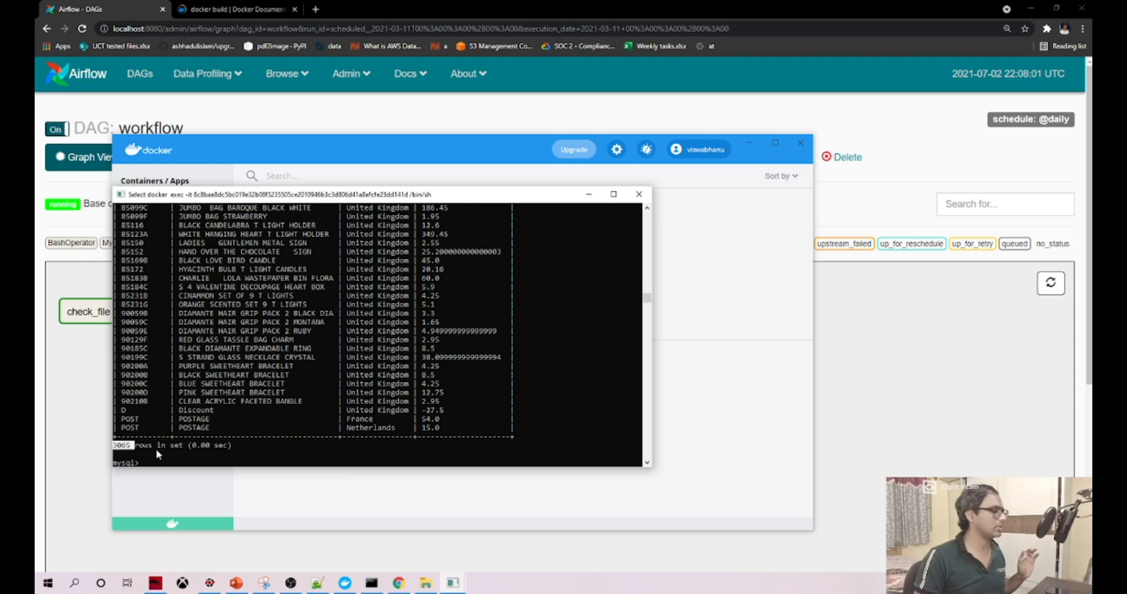
mouse_move(234, 409)
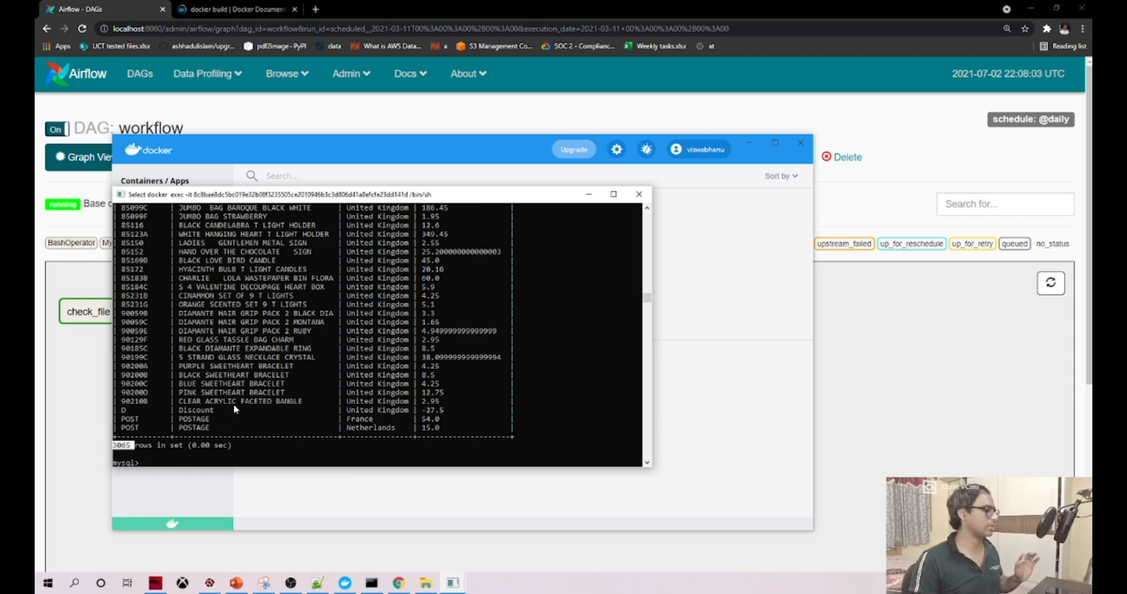
left_click(236, 582)
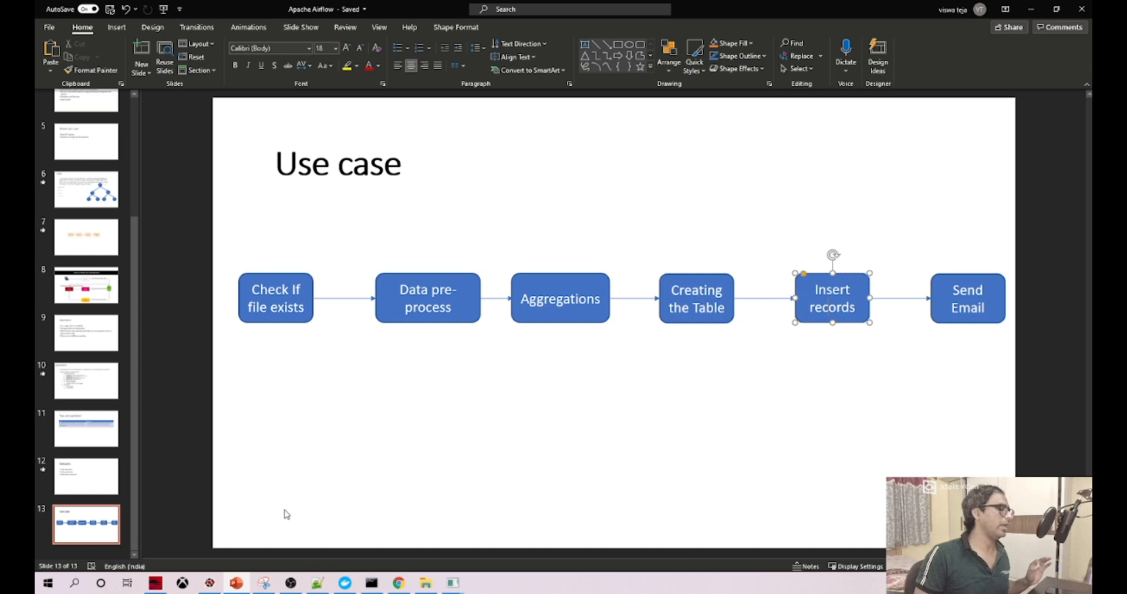
left_click(967, 299)
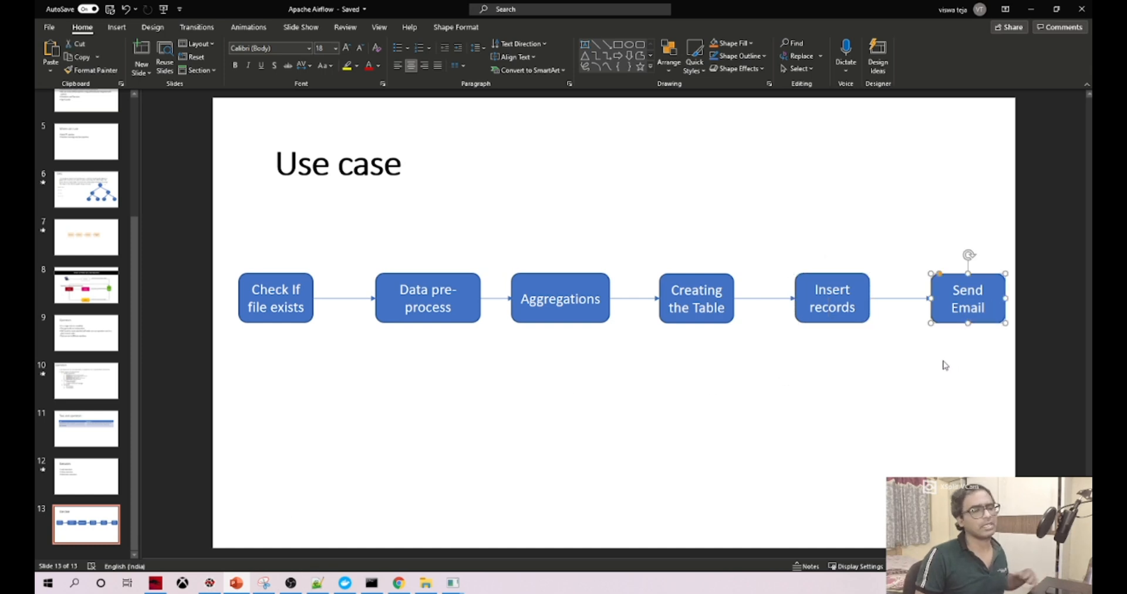
mouse_move(783, 374)
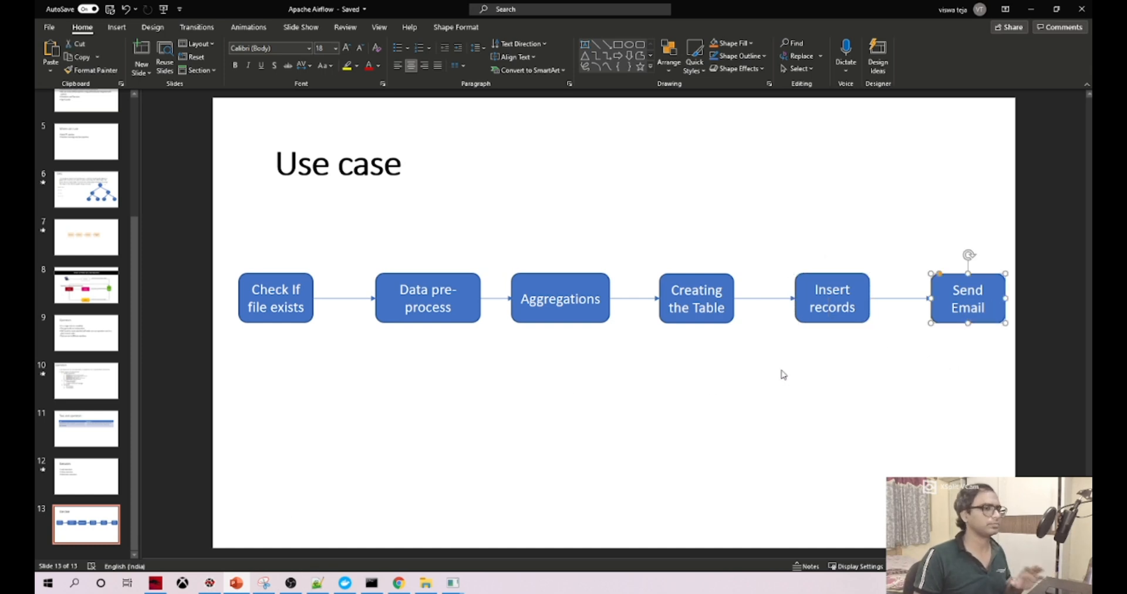